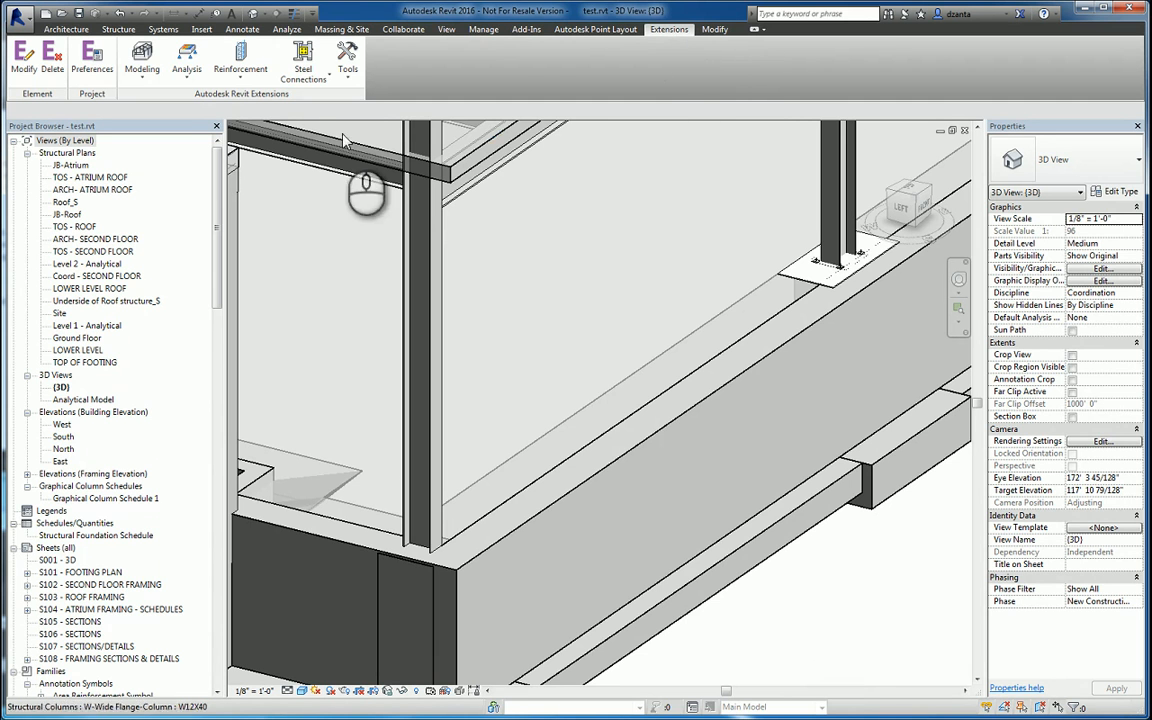
- Navigate the 3D view to show the W12X40 column on its concrete foundation
left_click(345, 155)
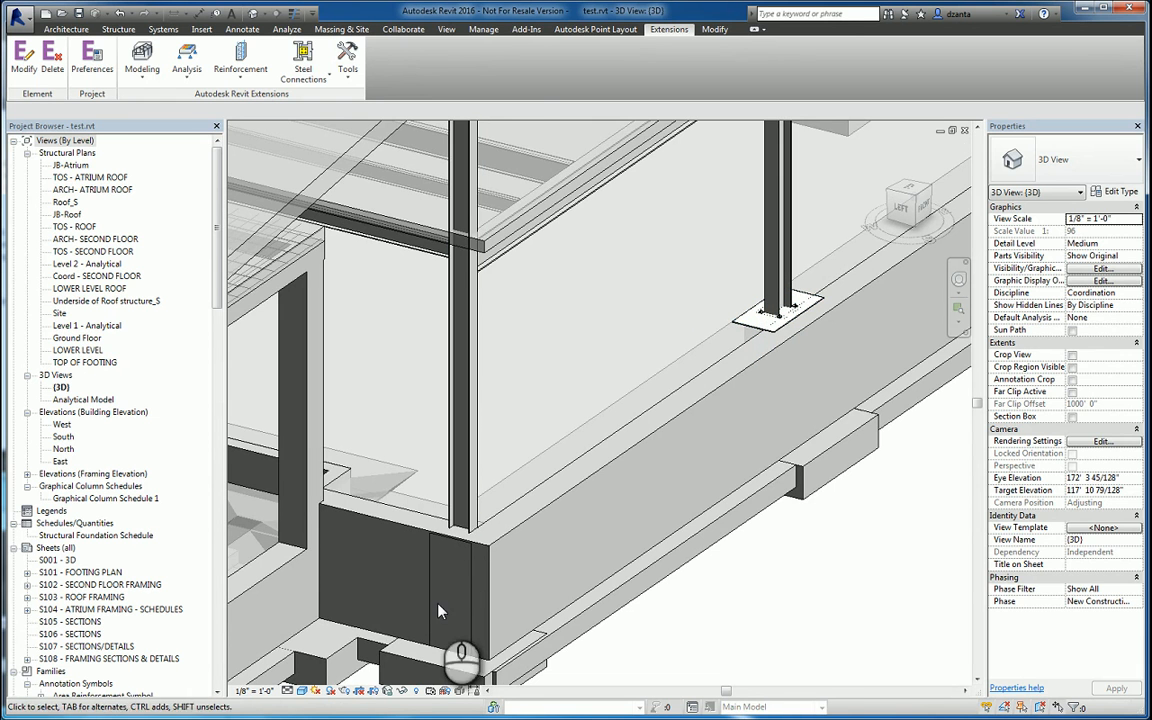
- Select the W12X40 column and start a Column Base Connection from Steel Connections
left_click(463, 330)
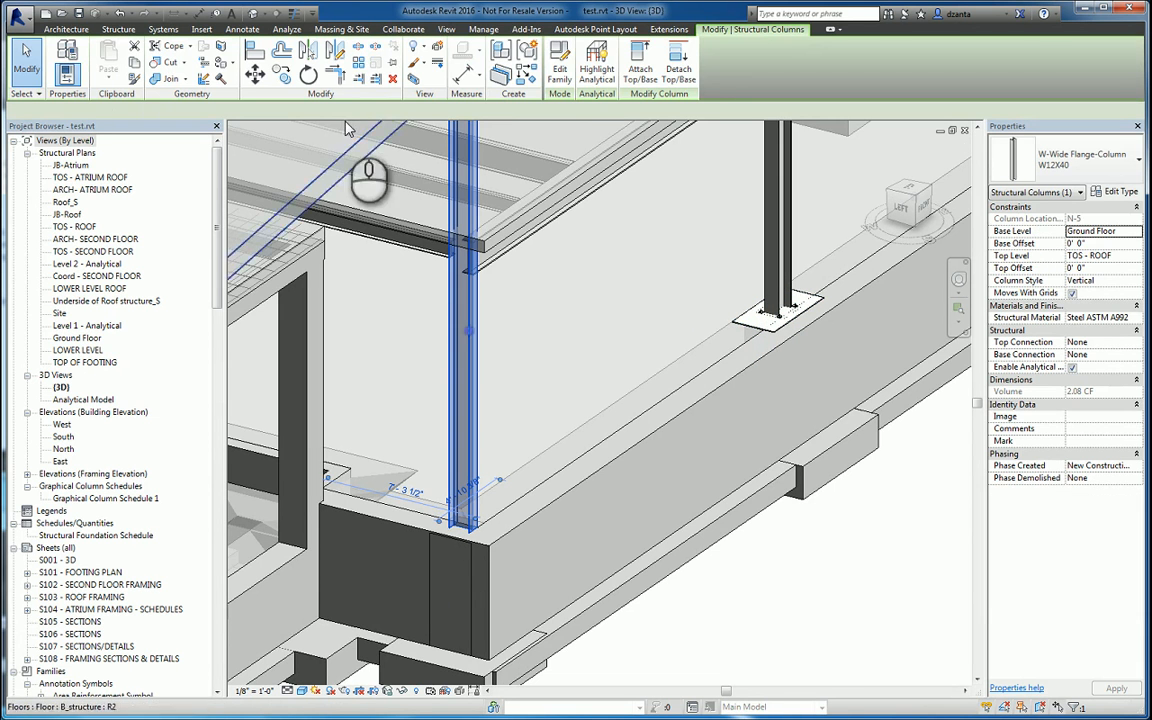
left_click(668, 28)
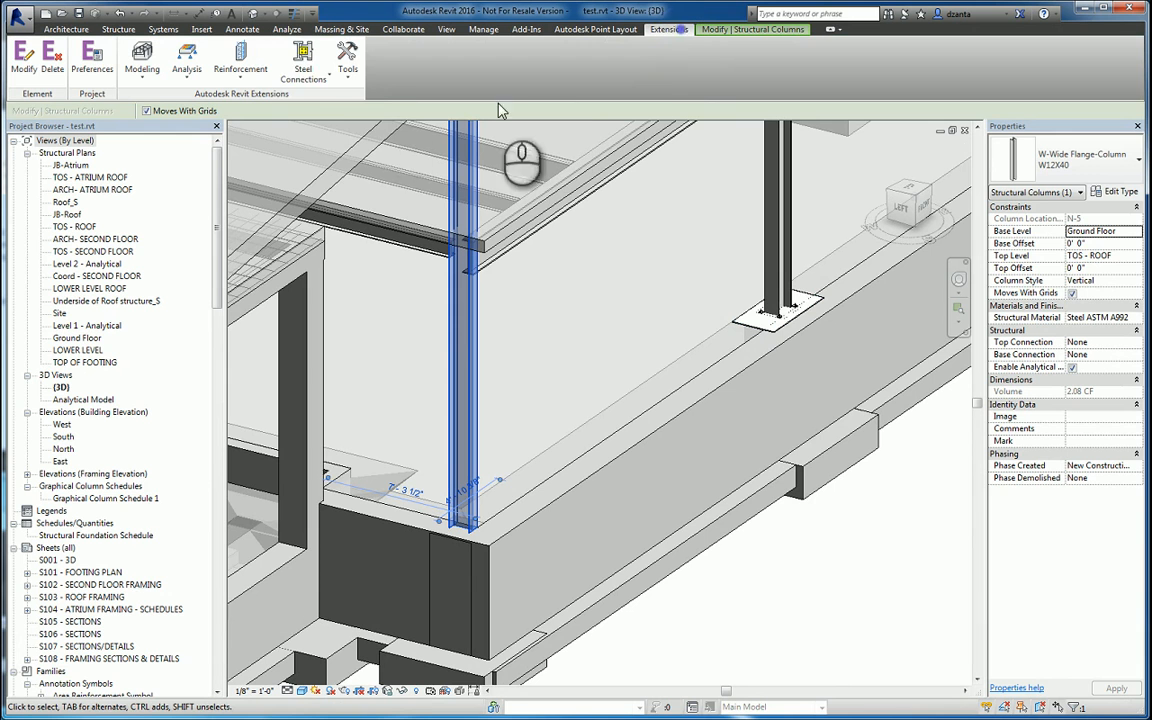
left_click(303, 55)
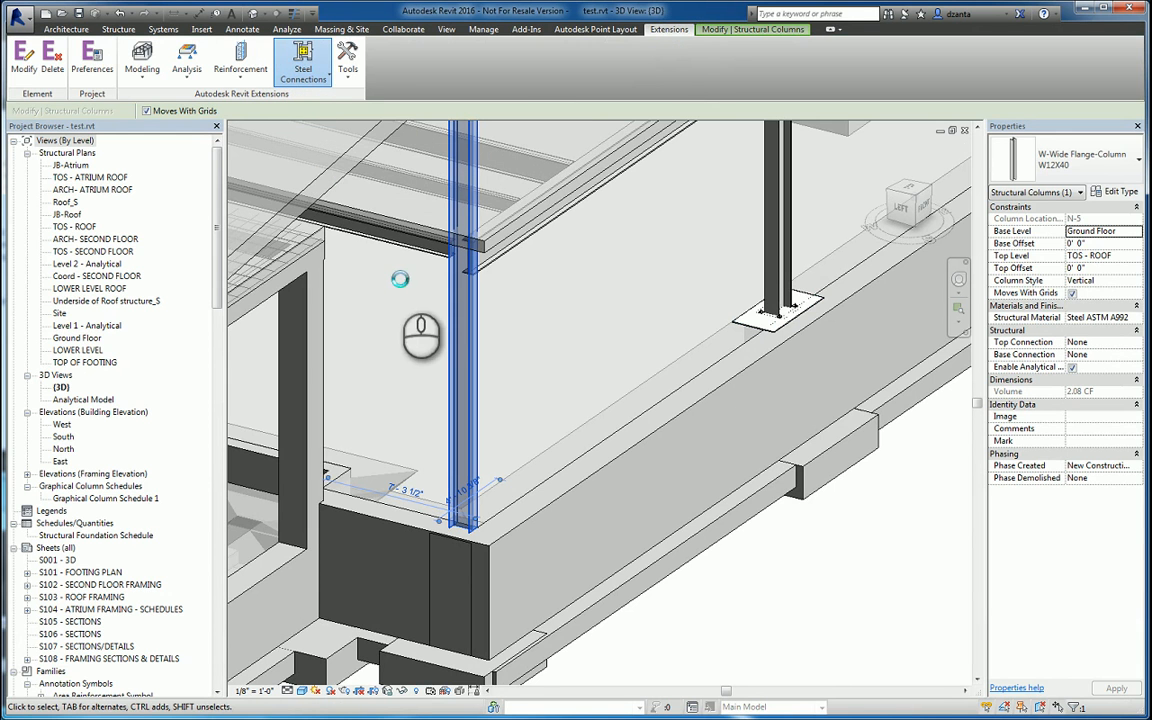
mouse_move(565, 335)
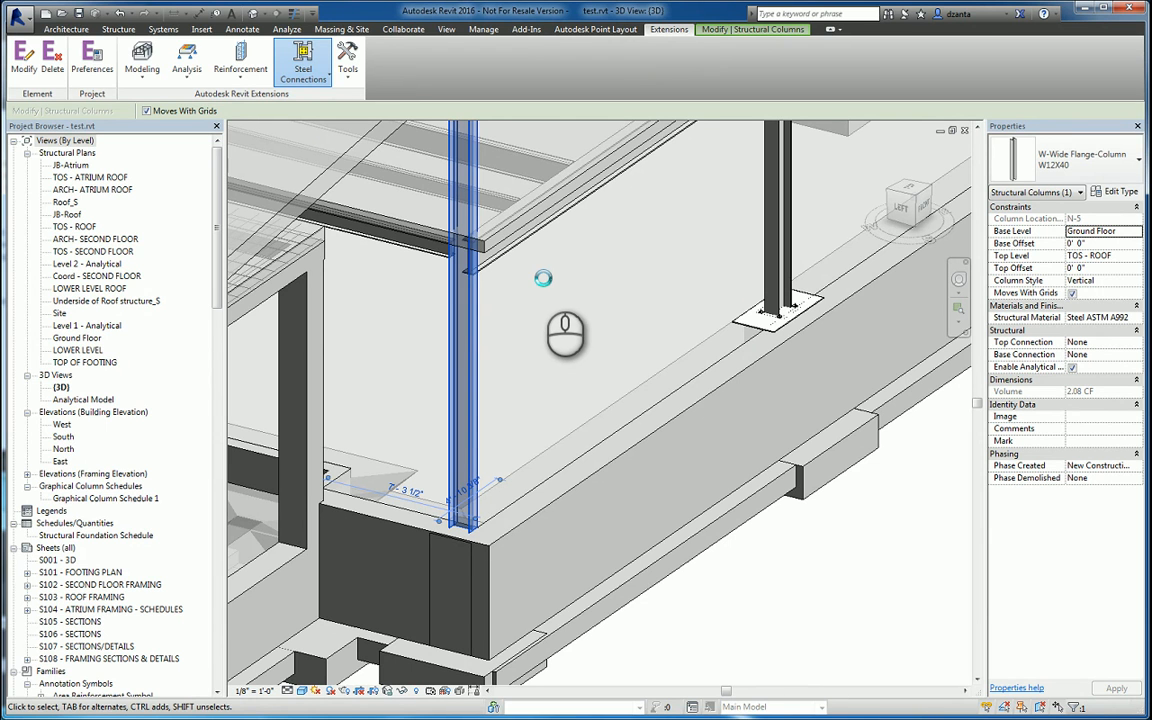
left_click(303, 57)
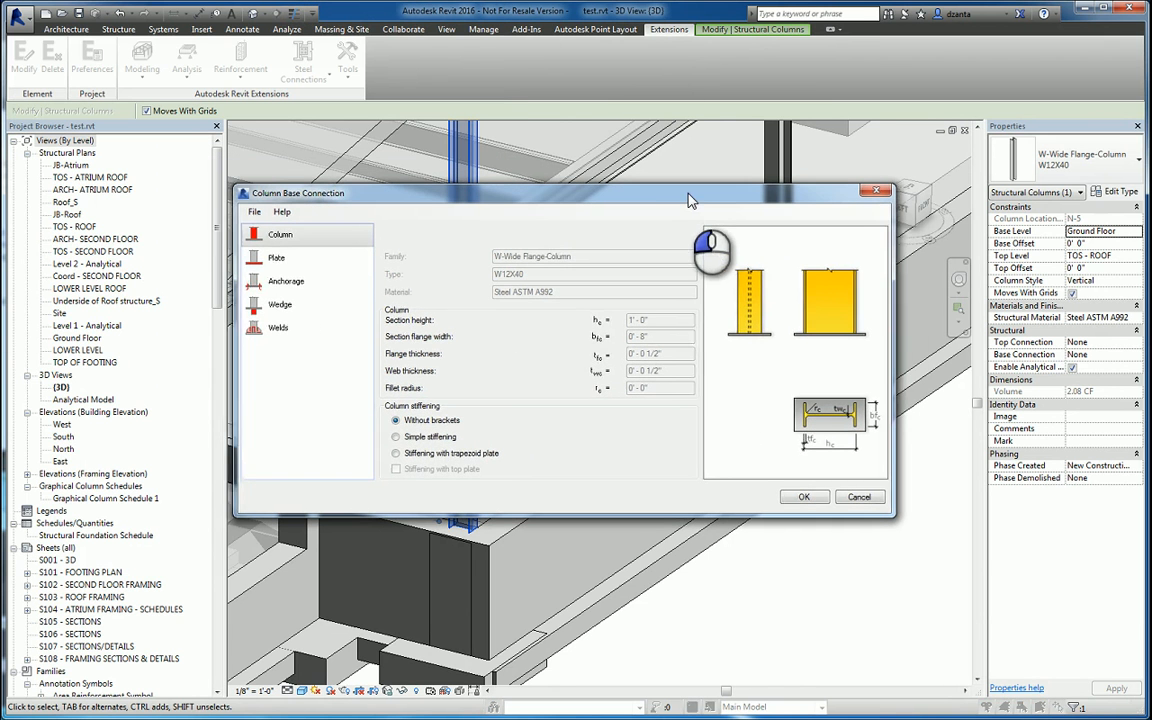
- Set the column stiffening to Simple, leaving the top plate unchecked
left_click(278, 281)
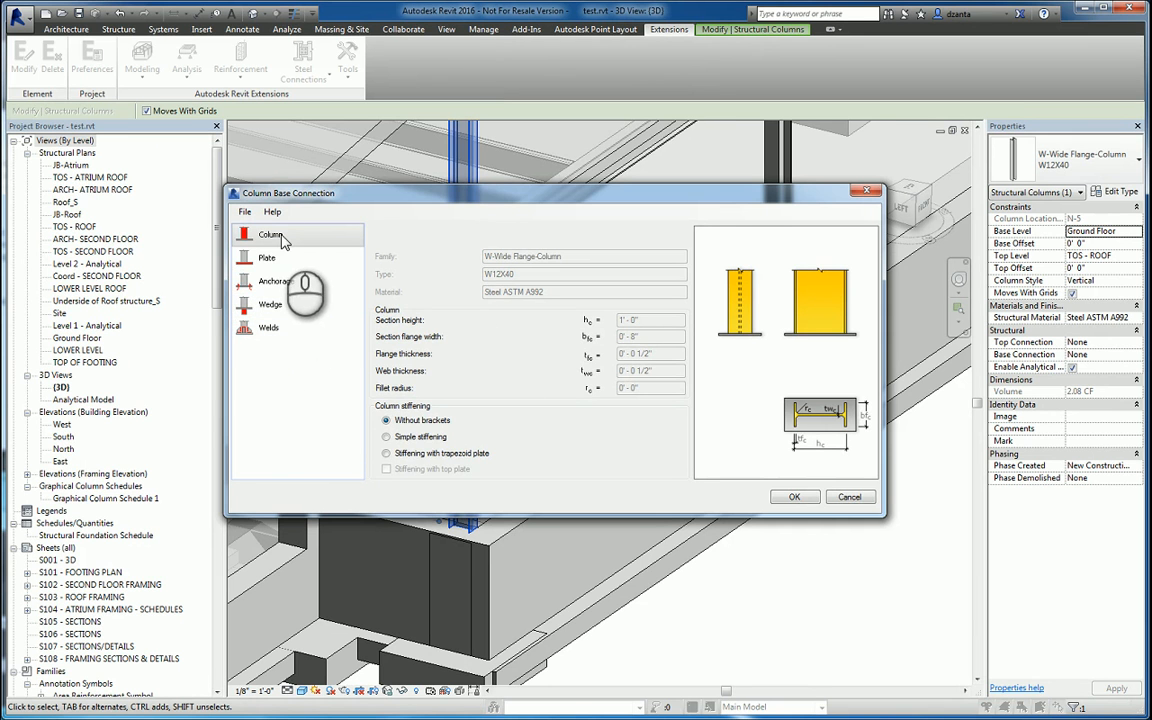
mouse_move(435, 330)
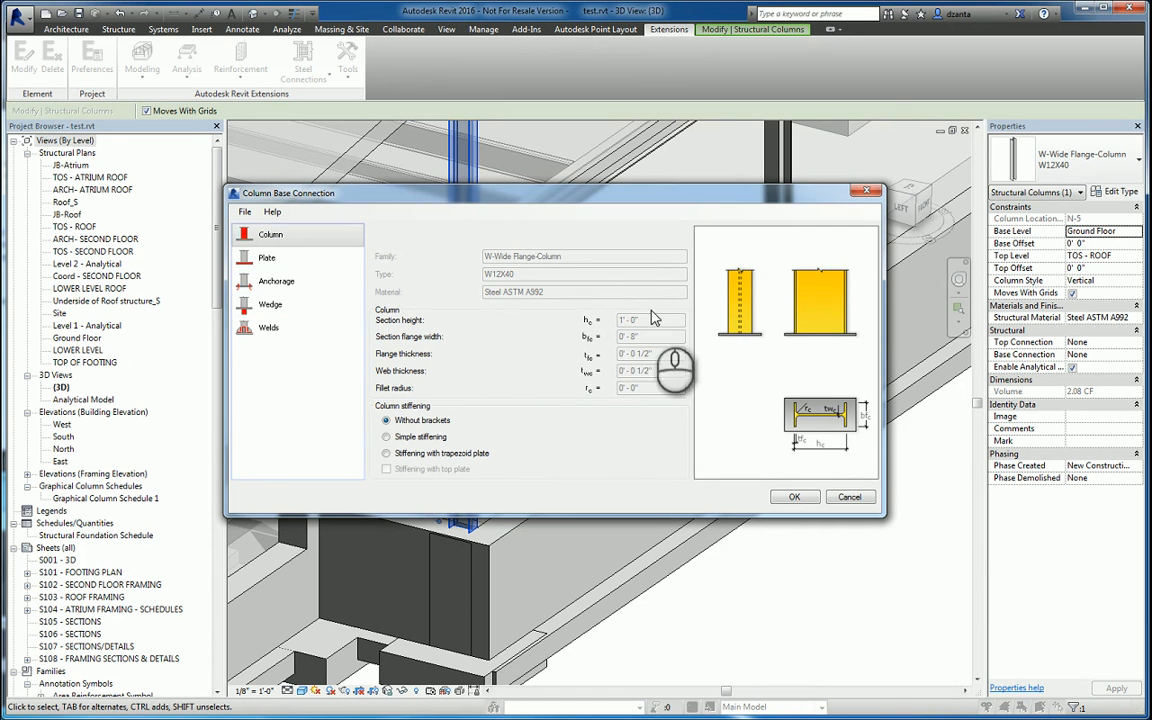
mouse_move(567, 378)
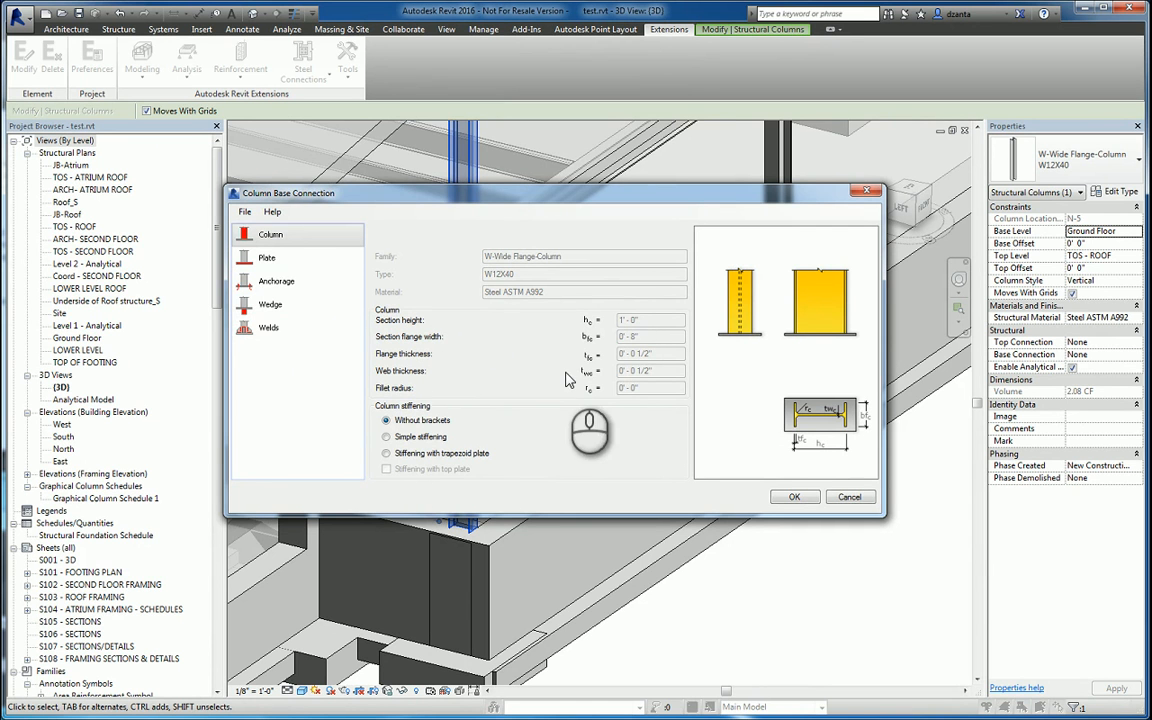
mouse_move(475, 165)
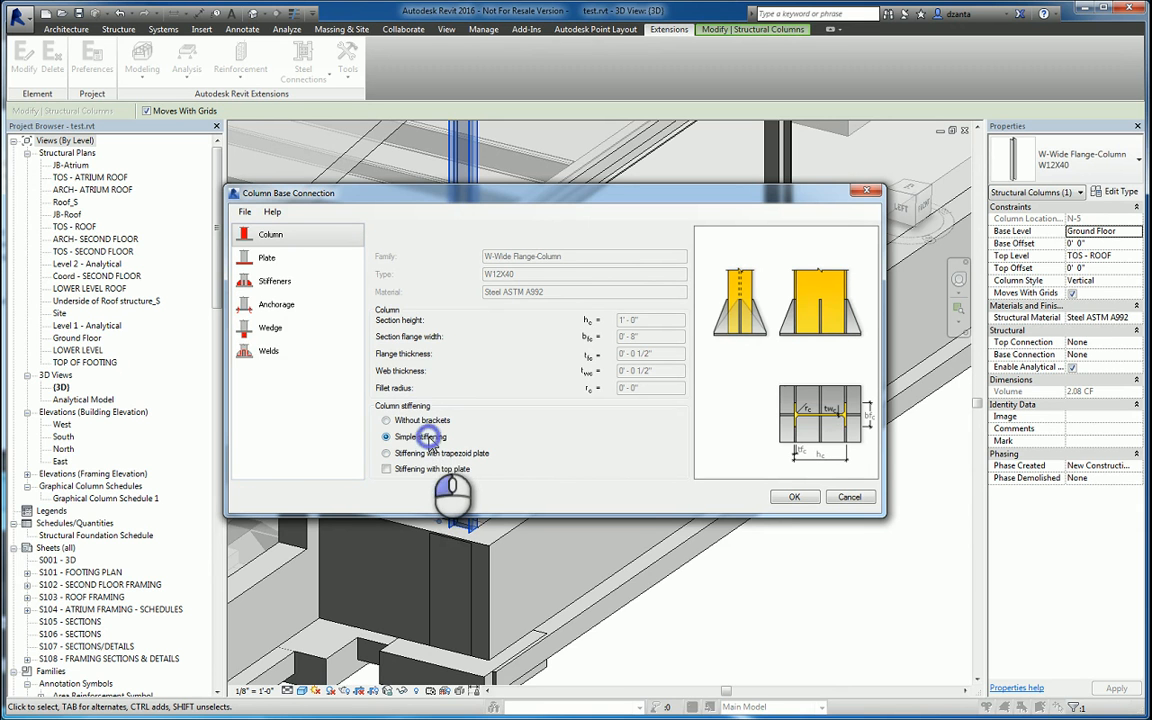
left_click(387, 452)
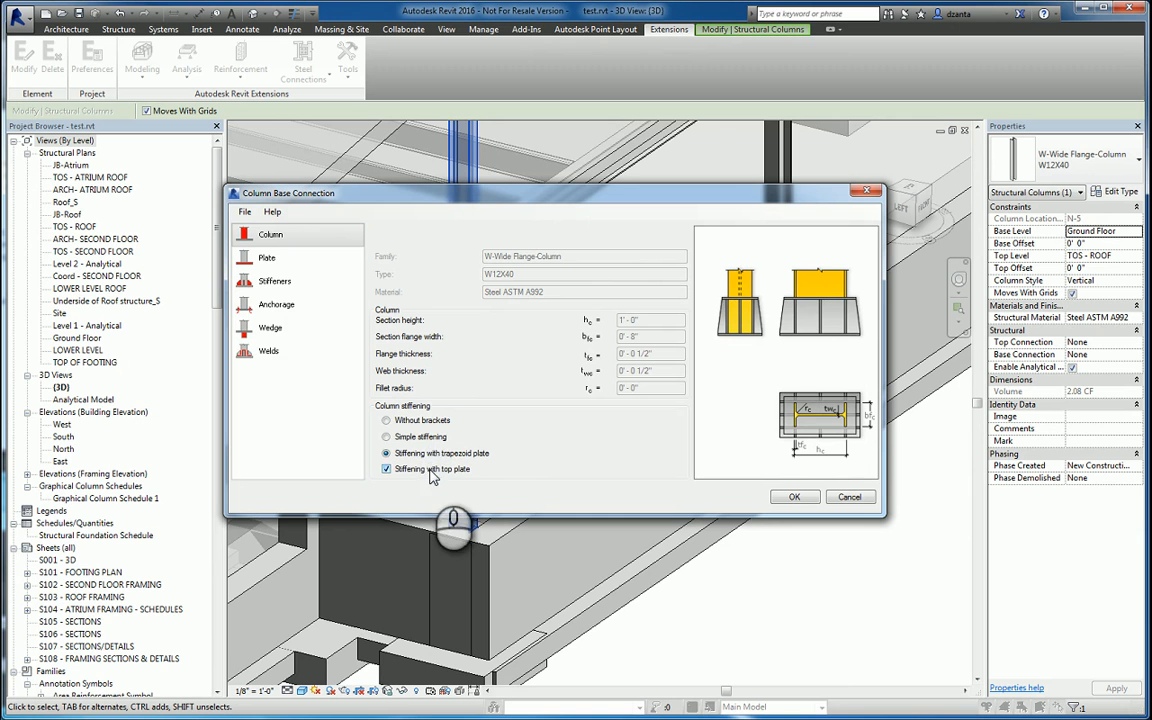
left_click(386, 437)
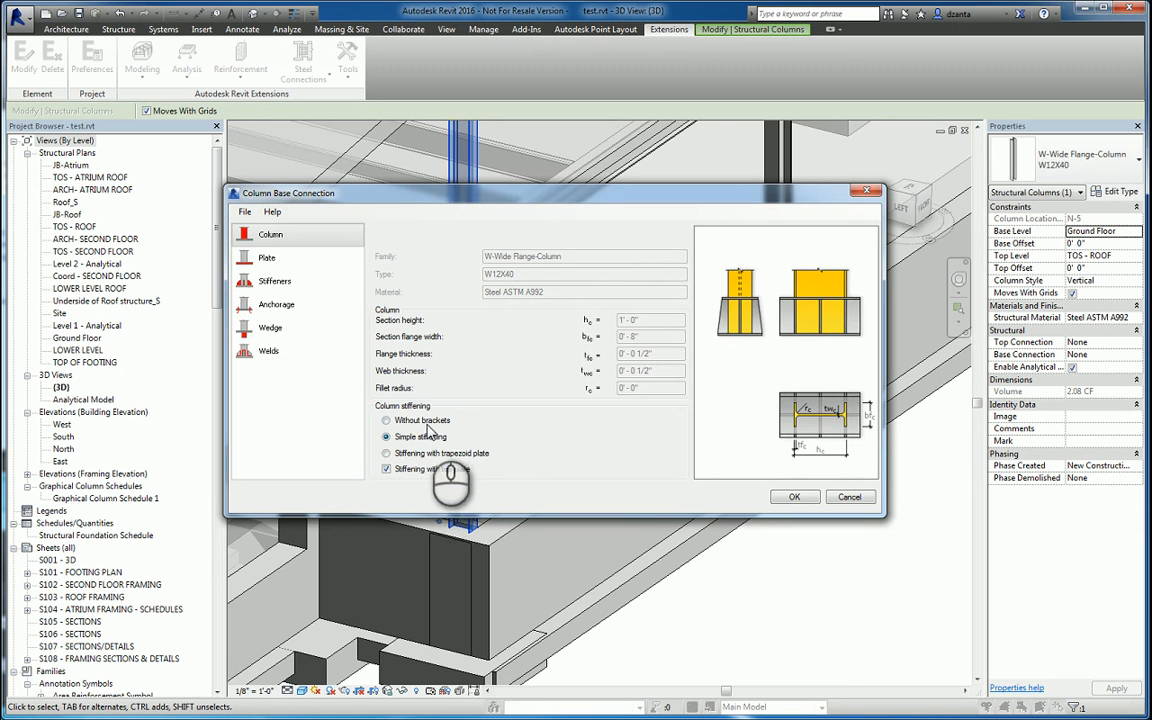
left_click(386, 420)
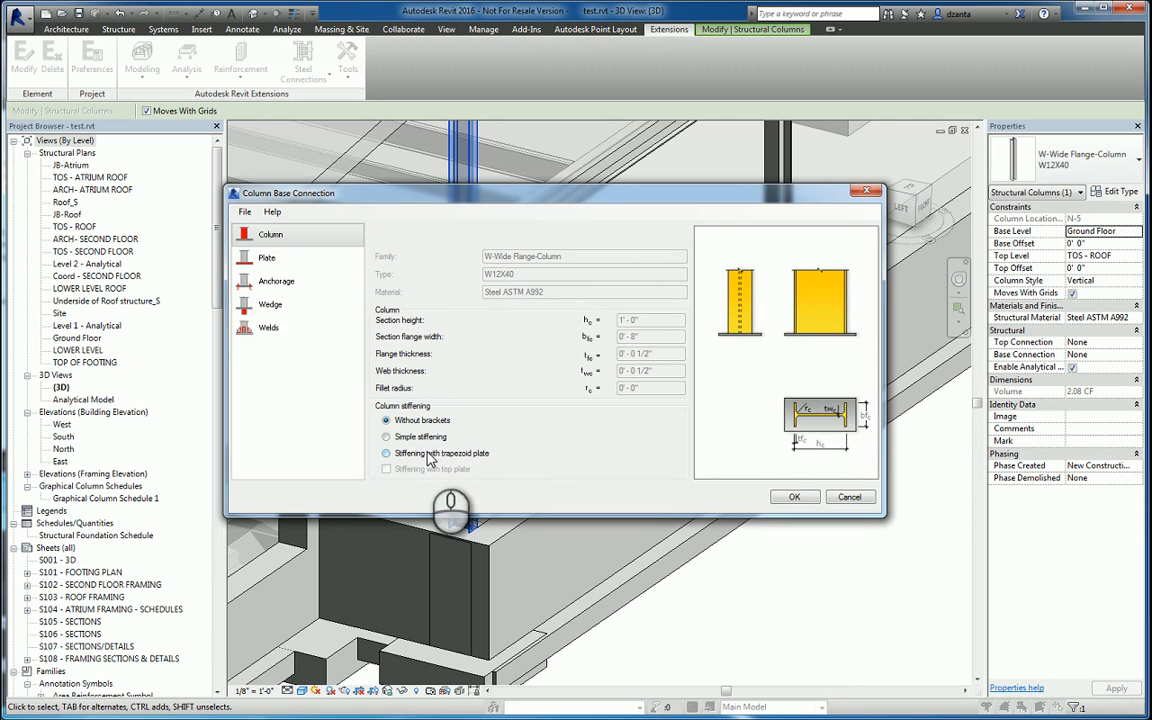
left_click(386, 437)
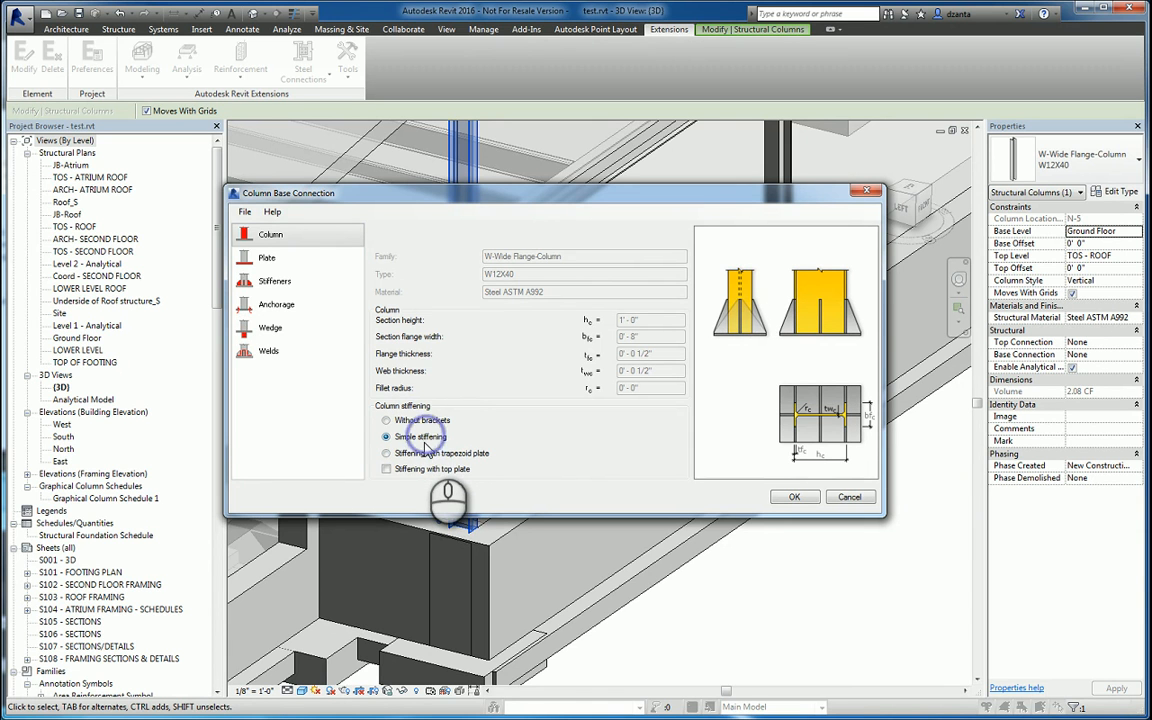
mouse_move(428, 448)
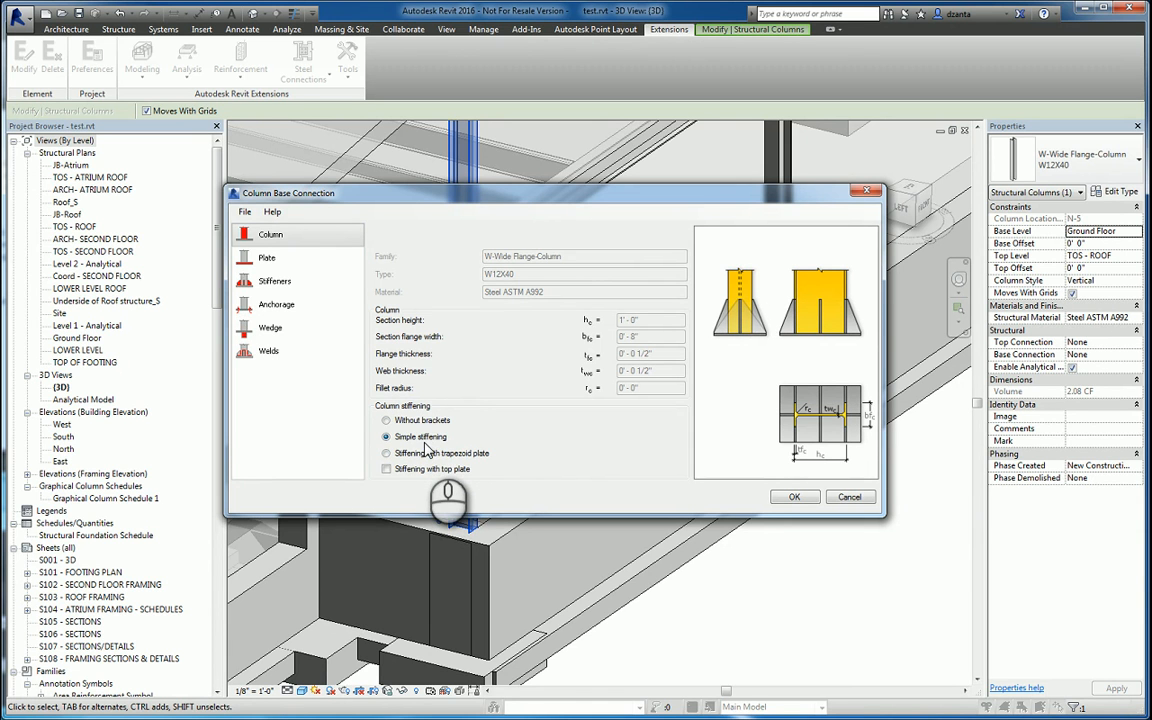
left_click(267, 258)
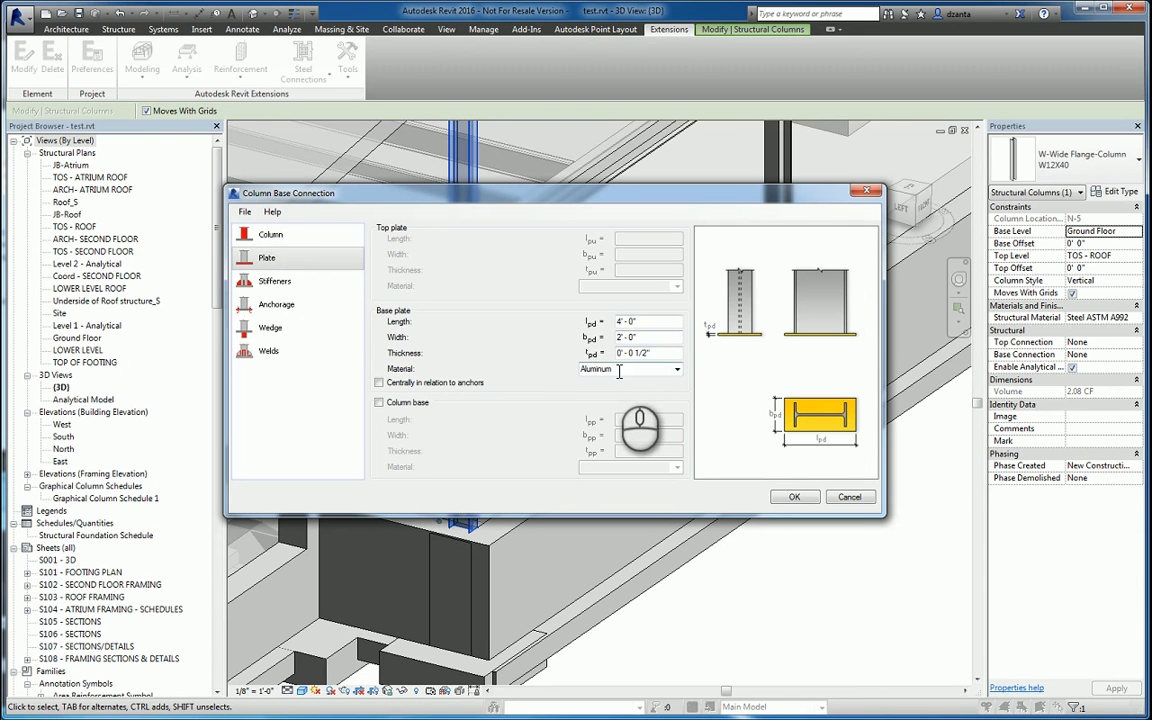
- Make the base plate steel, 3'-6" by 2'-6", 3/16" thick, with Column base off
left_click(677, 369)
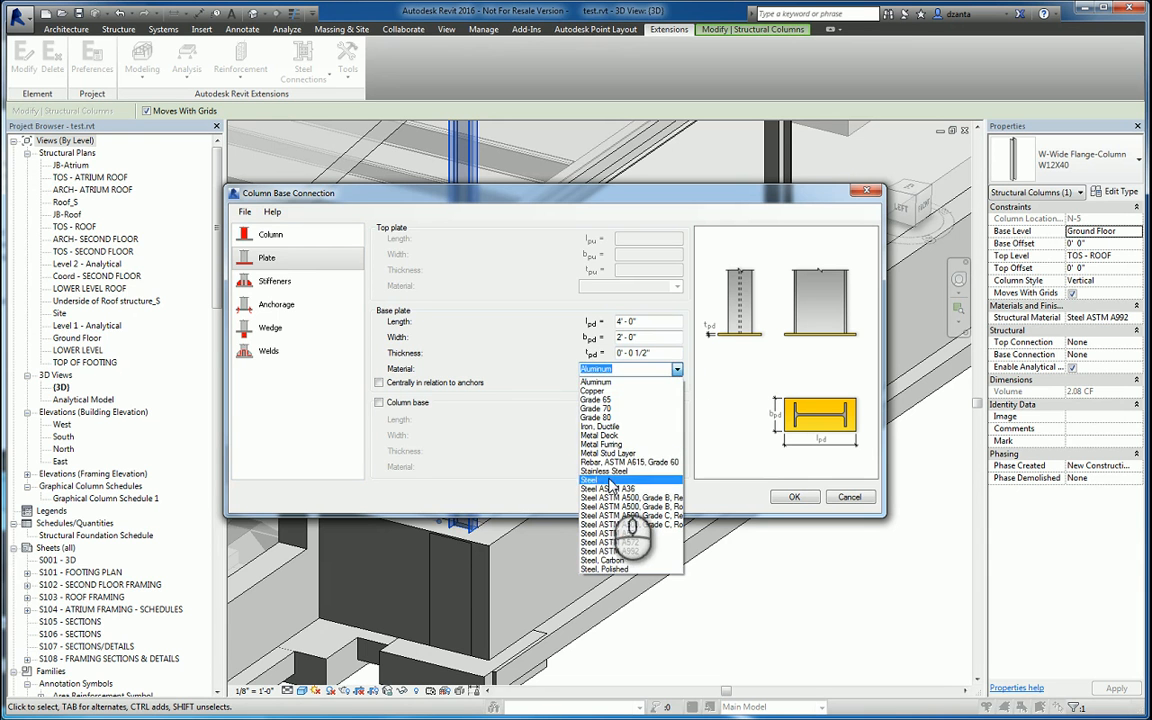
left_click(589, 479)
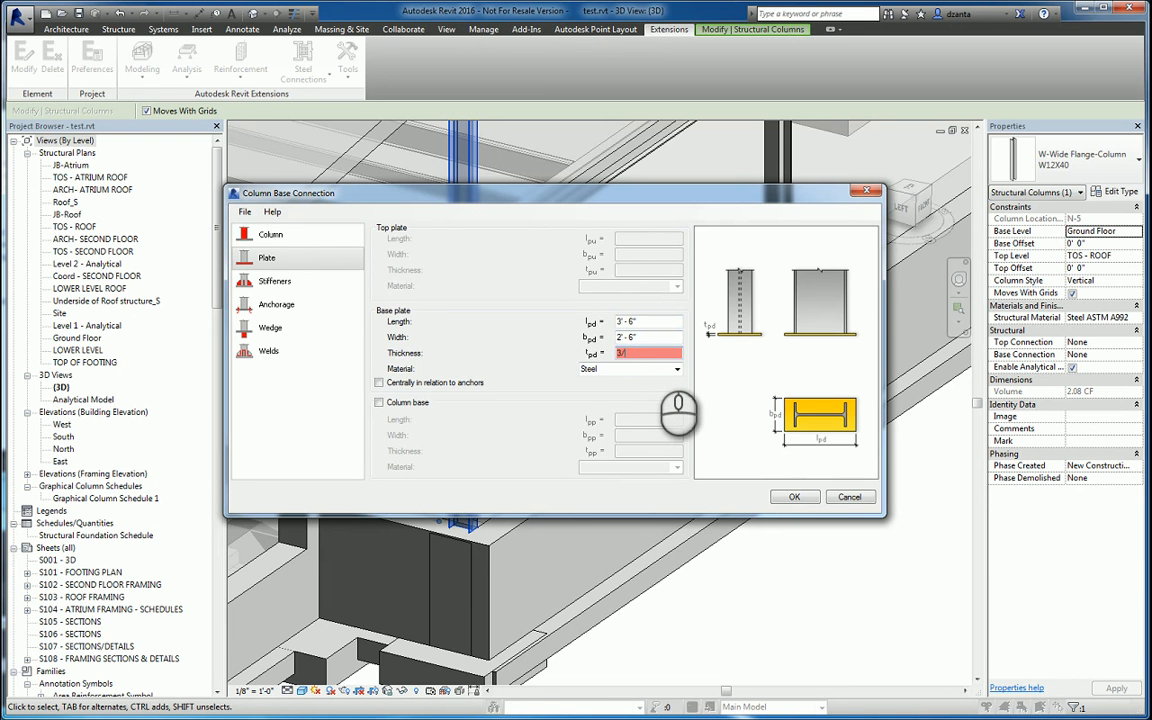
type("3/16\"")
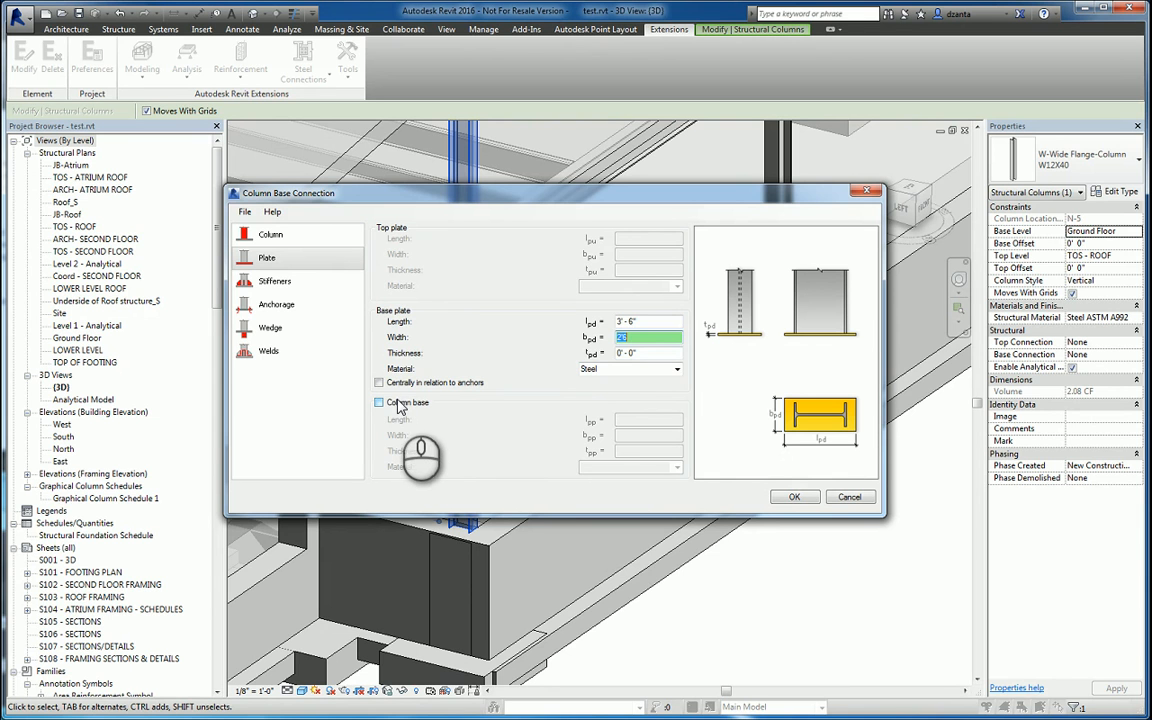
left_click(378, 402)
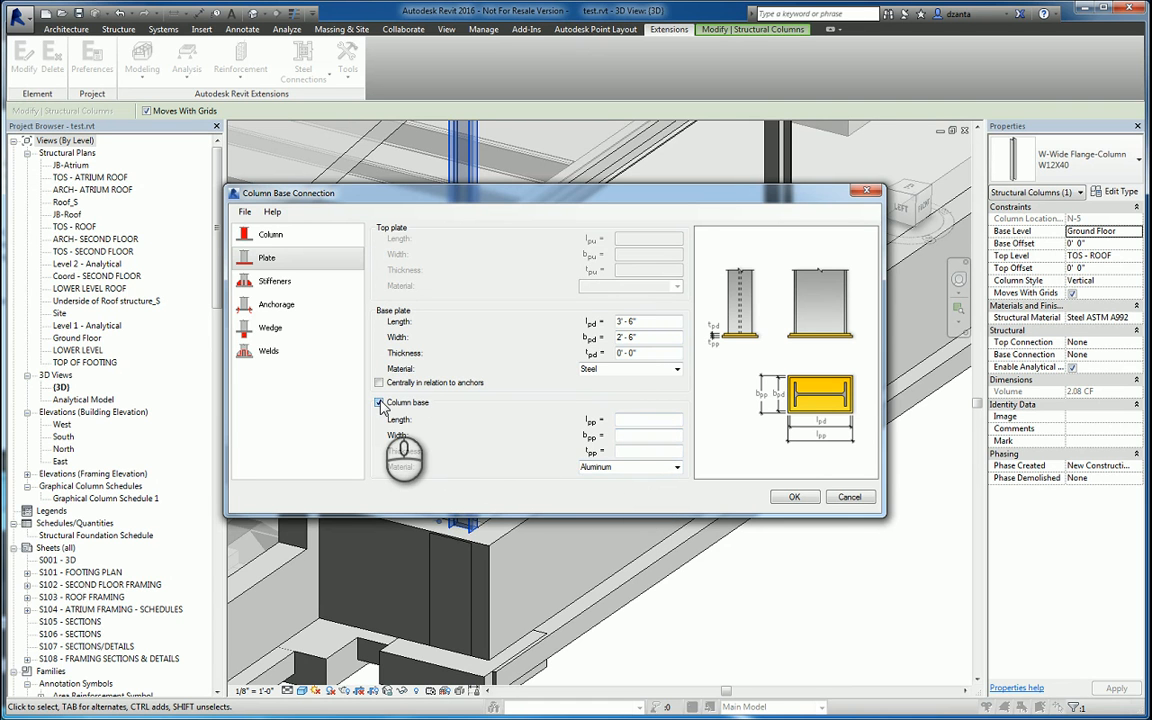
left_click(379, 402)
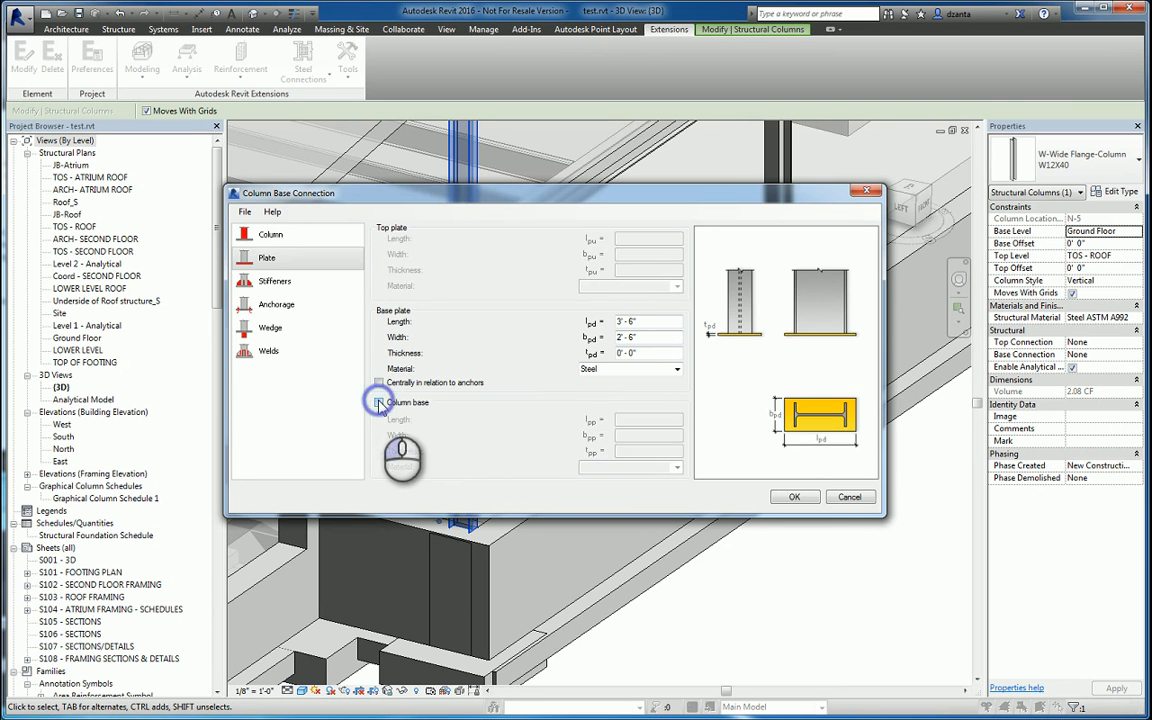
- Choose the simple stiffener type on the Stiffeners page
left_click(275, 281)
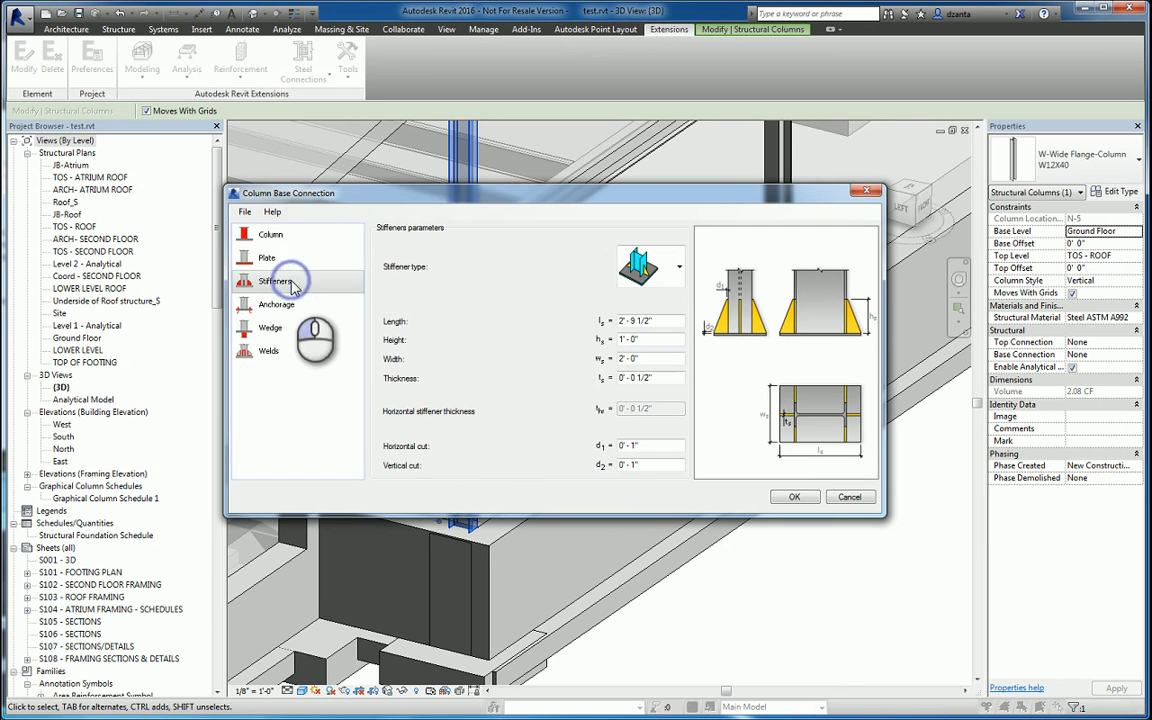
mouse_move(690, 271)
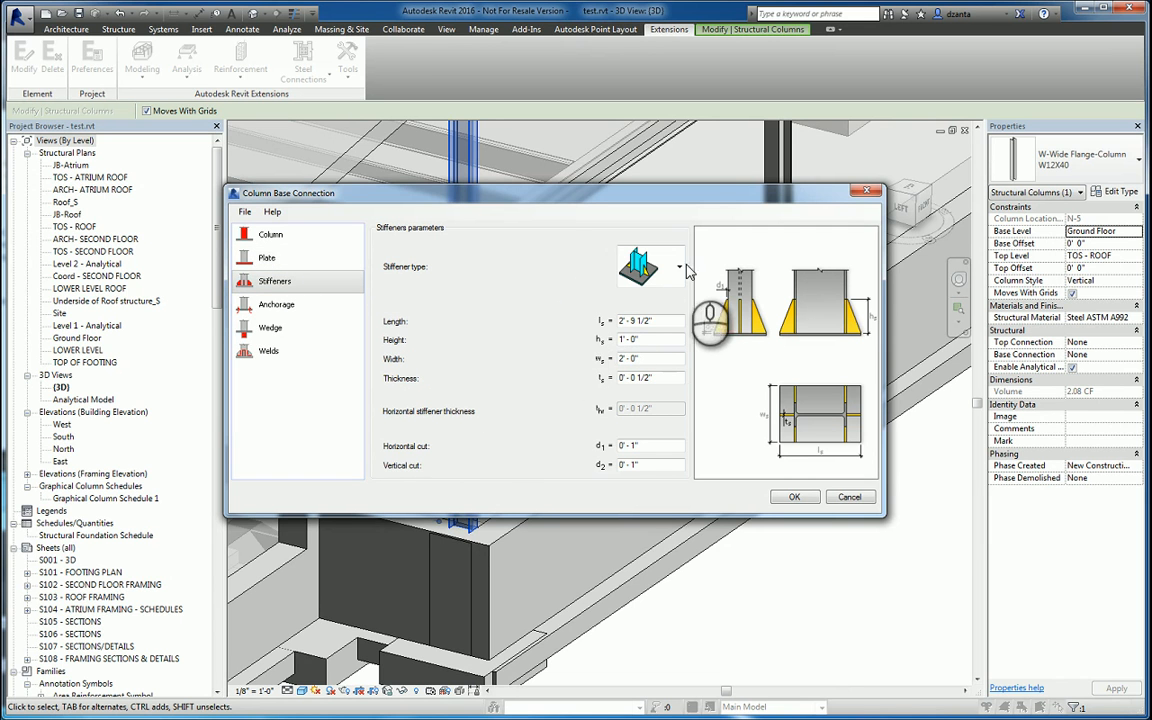
left_click(680, 266)
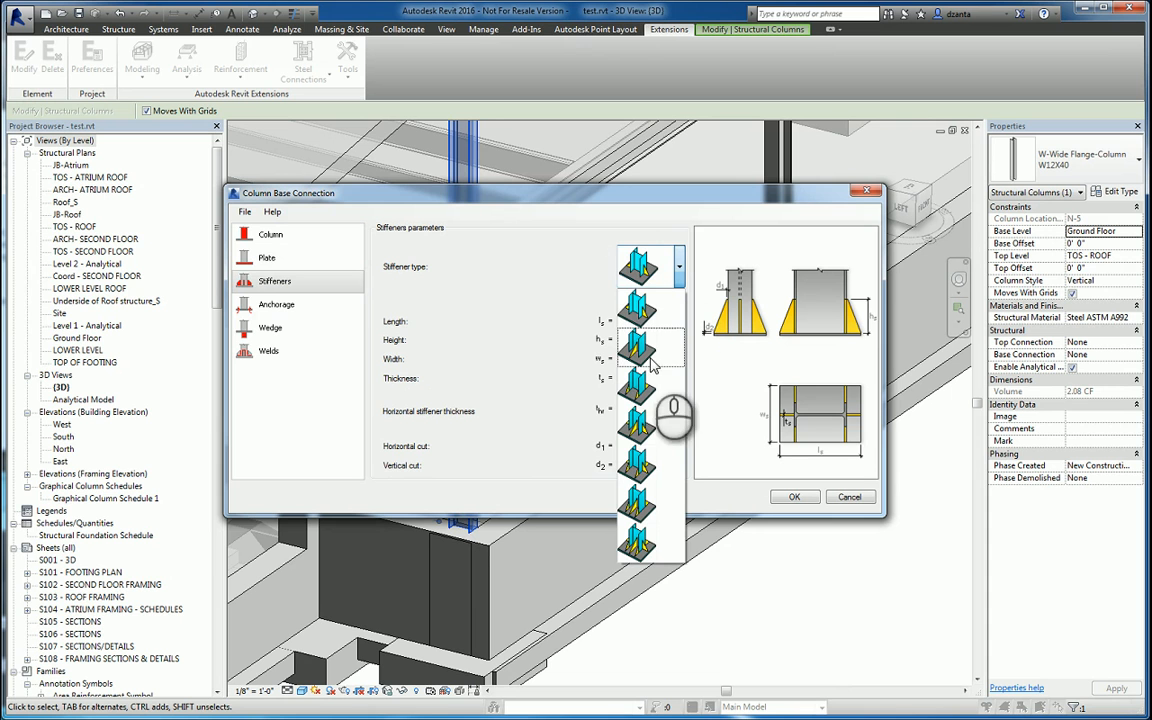
mouse_move(652, 442)
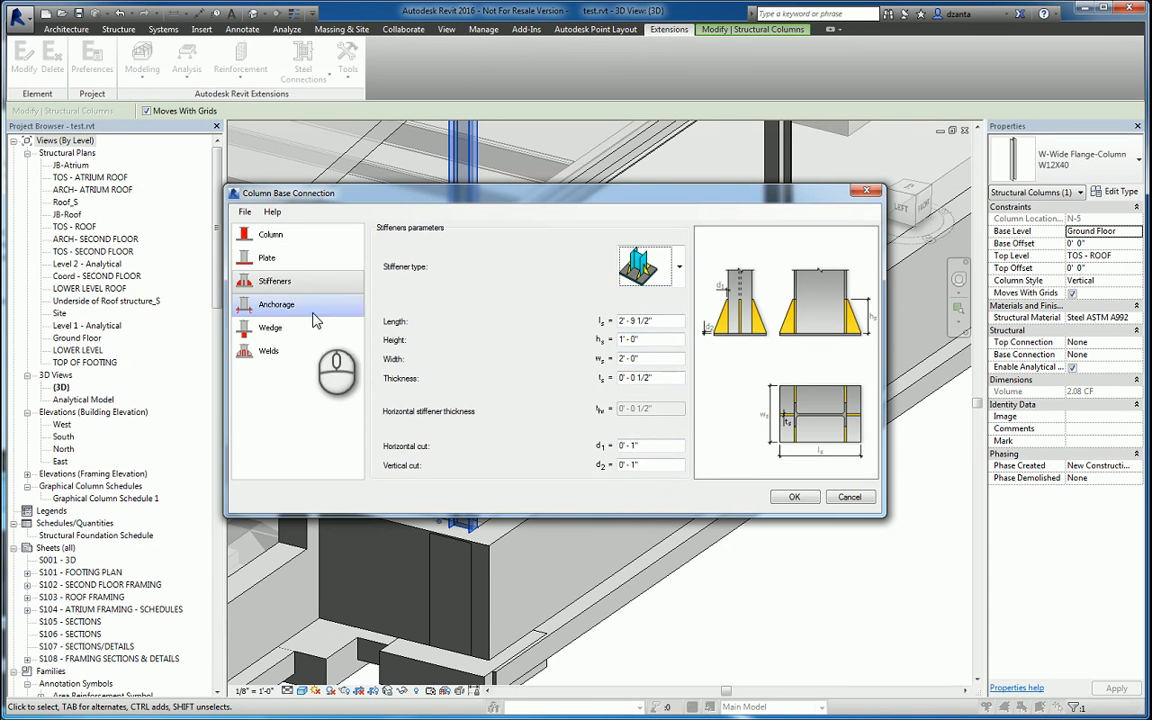
- Set the 3/8" A307 anchor grid to 3 rows and 3 columns
left_click(277, 304)
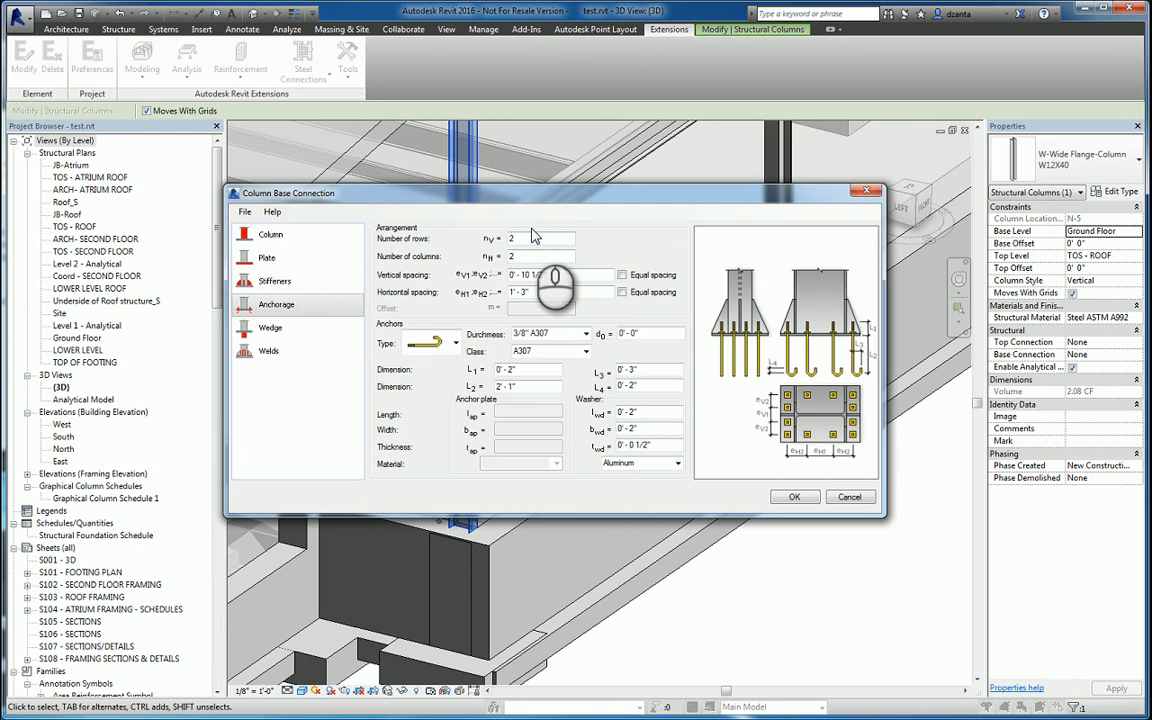
triple_click(543, 238)
type("3")
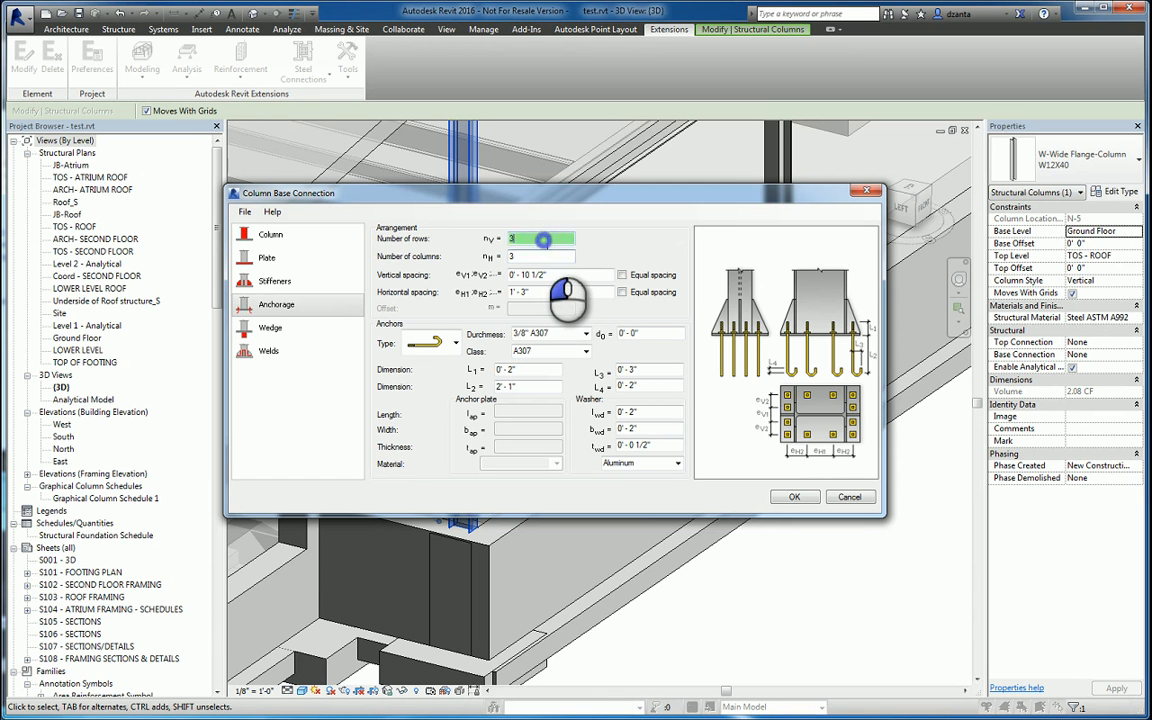
triple_click(540, 238)
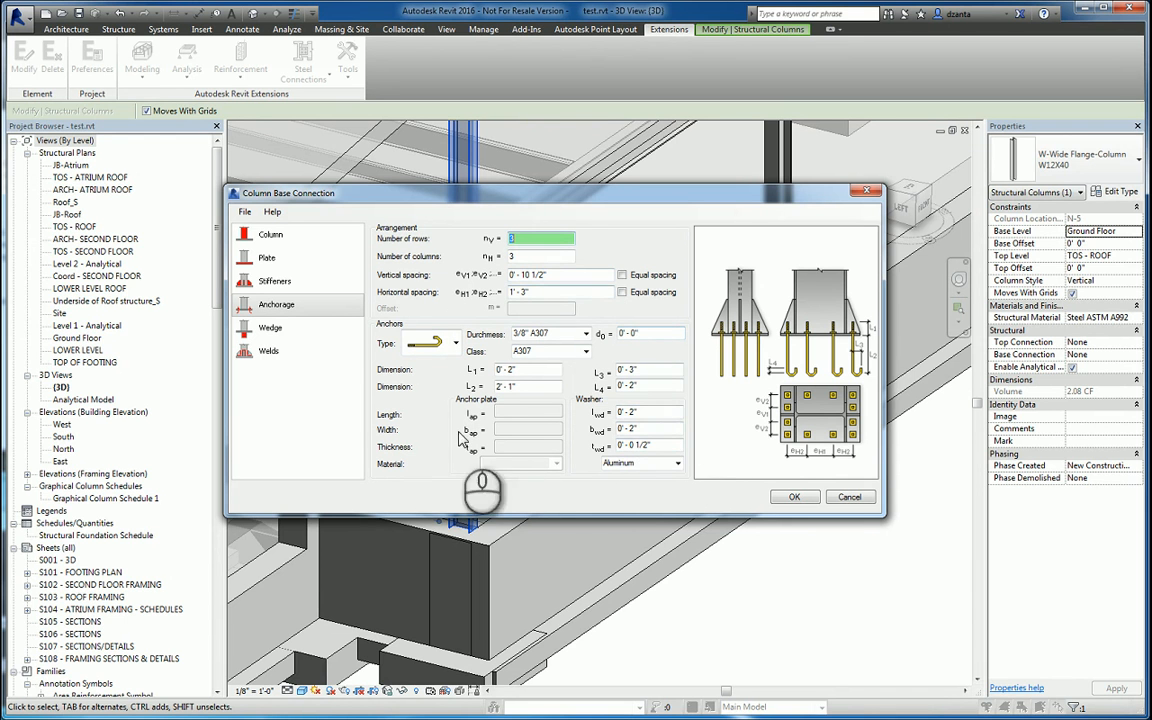
- Try a wedge type, then set the wedge Type back to none
left_click(271, 327)
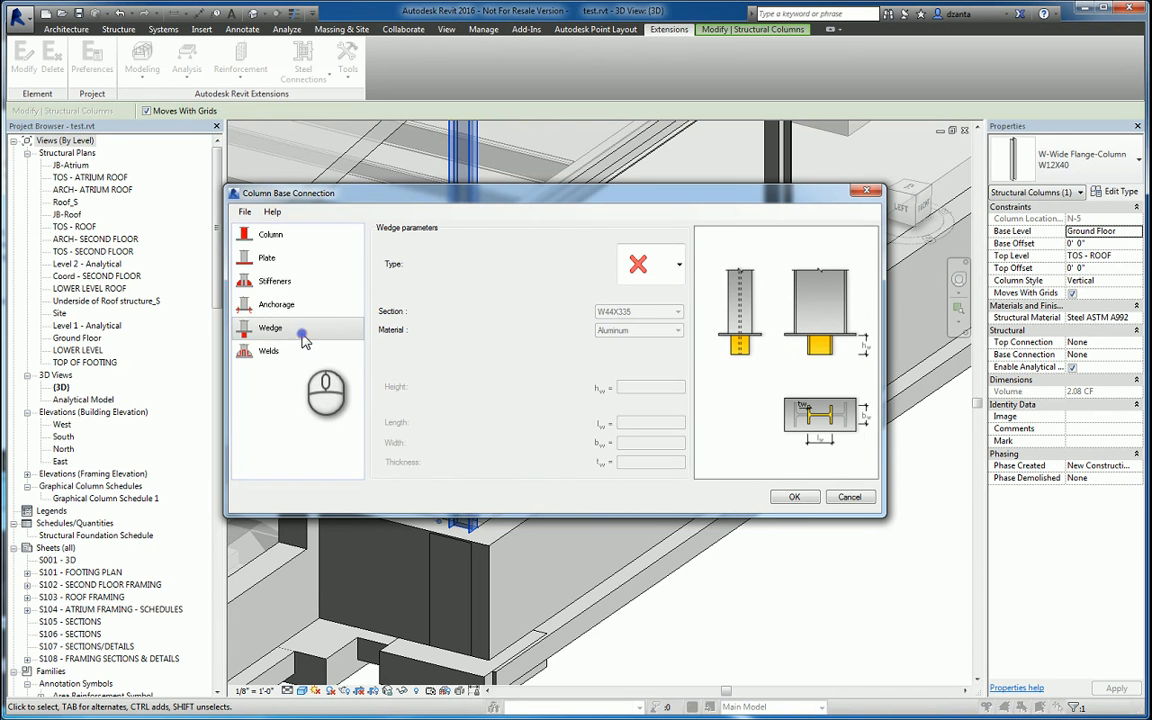
left_click(268, 351)
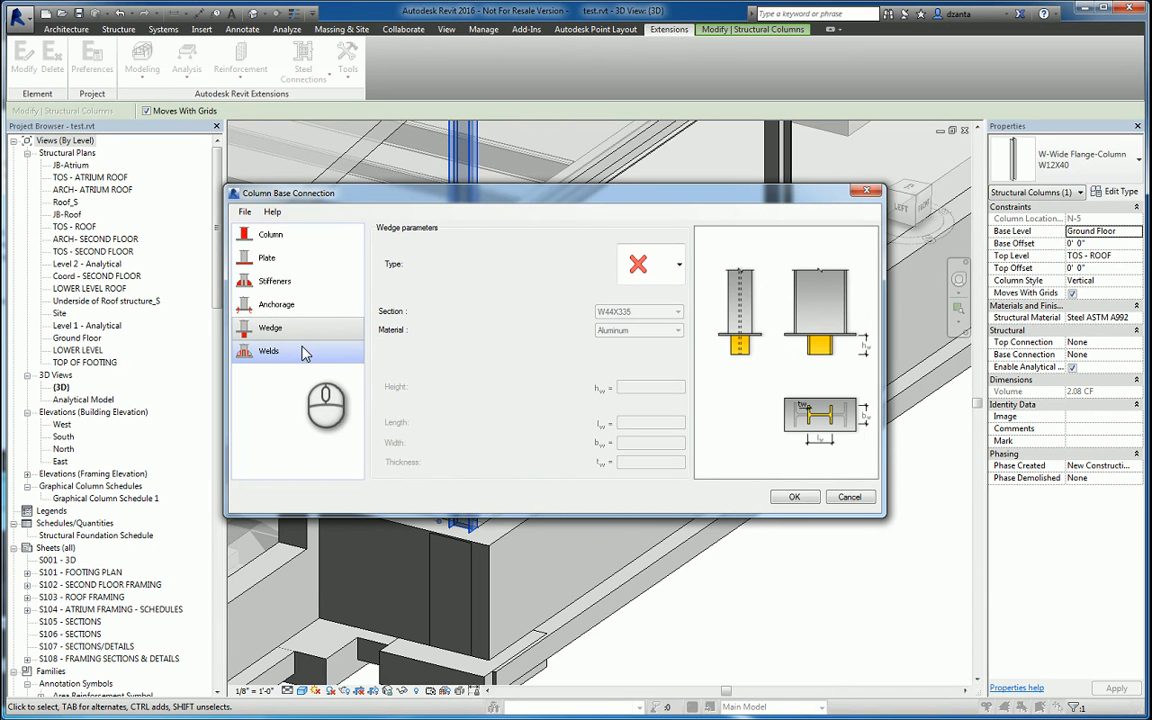
left_click(678, 263)
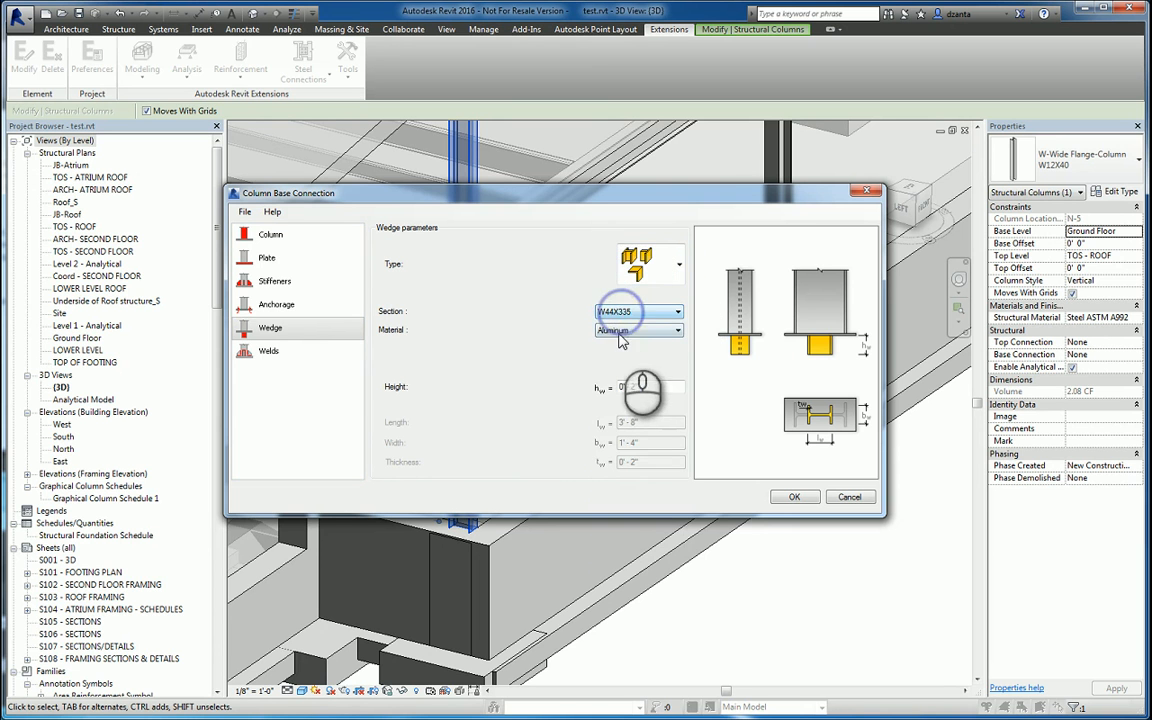
left_click(678, 264)
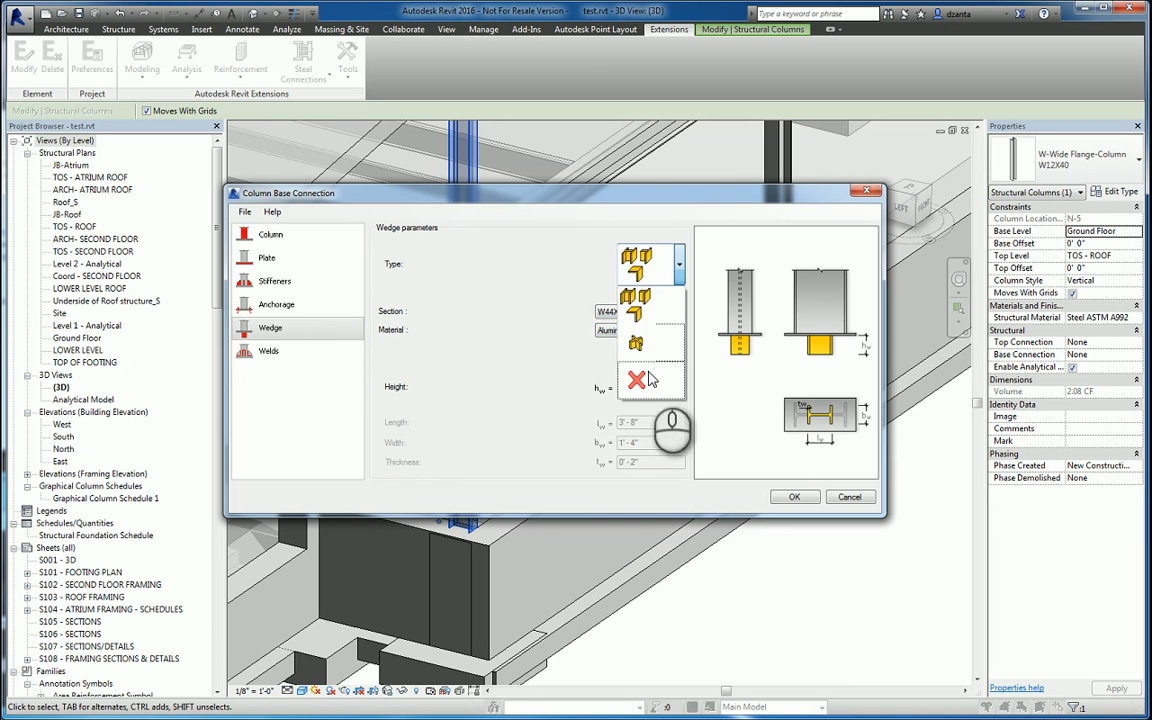
left_click(268, 350)
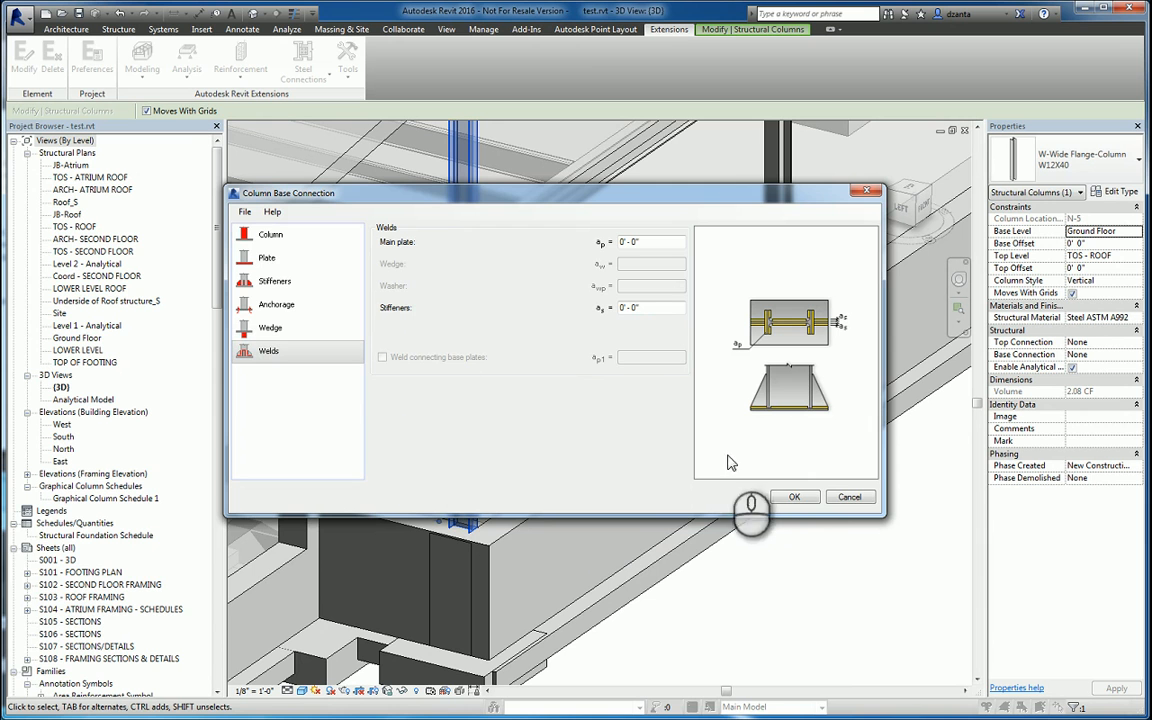
- Confirm the connection with OK and orbit around the new column base
left_click(794, 497)
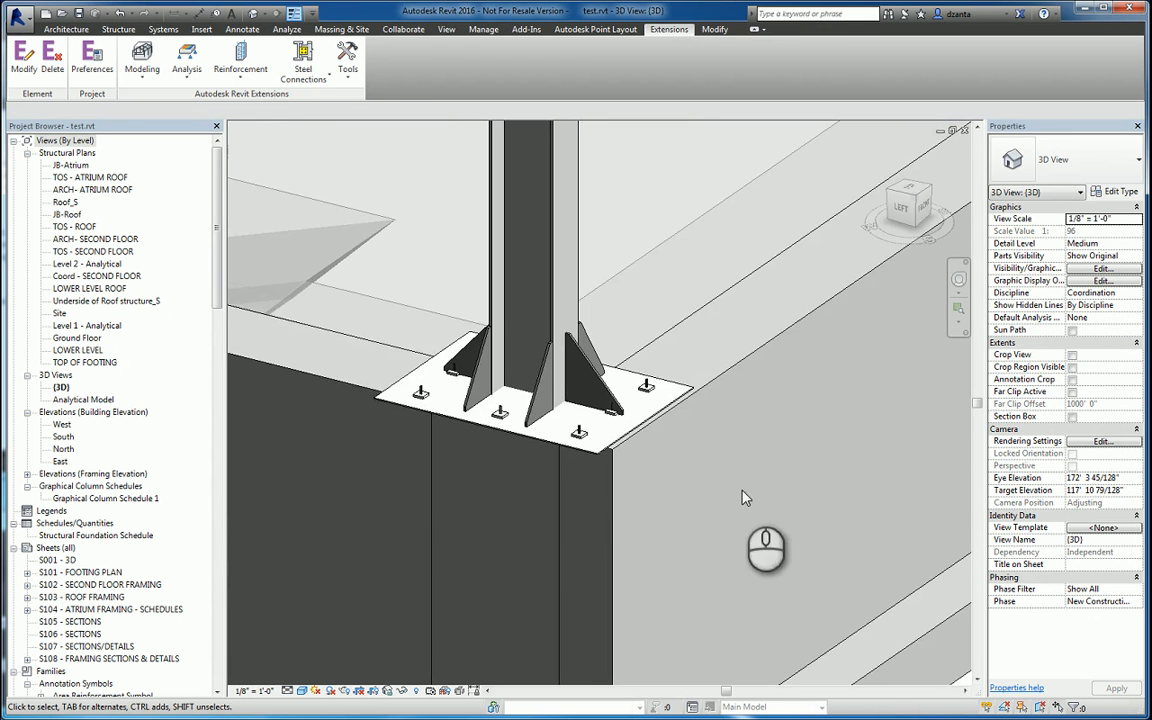
left_click_drag(745, 498, 763, 507)
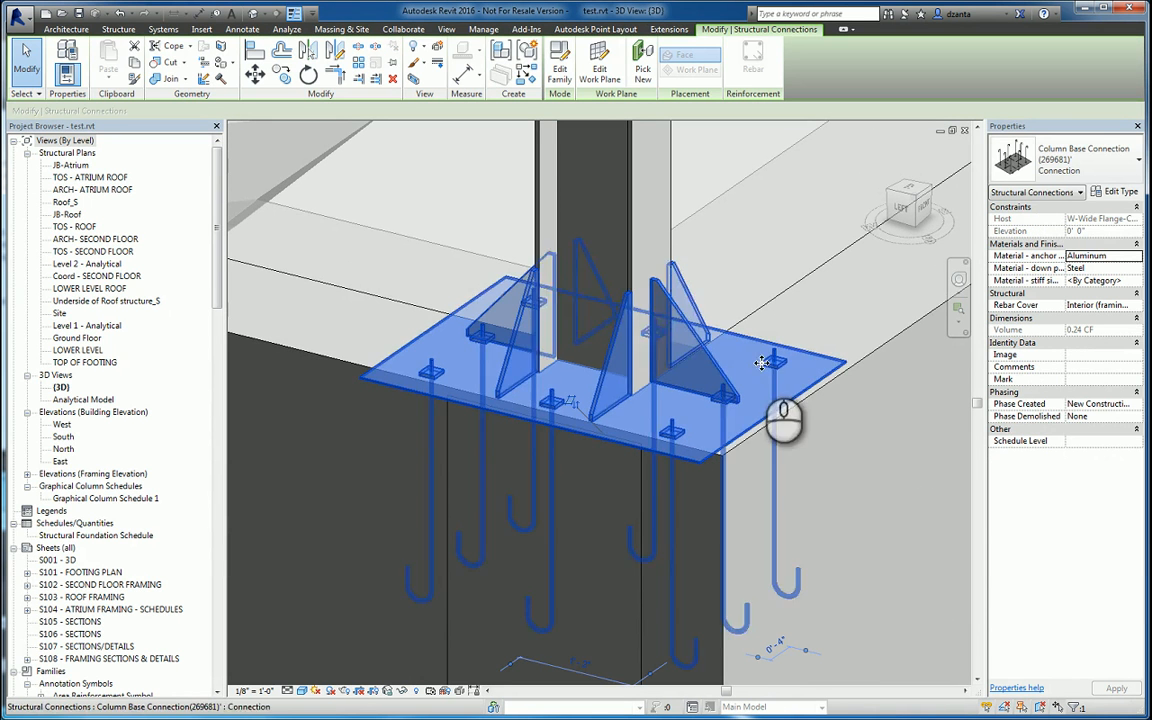
- Review the anchors in the connection family, then return to test.rvt
left_click(559, 55)
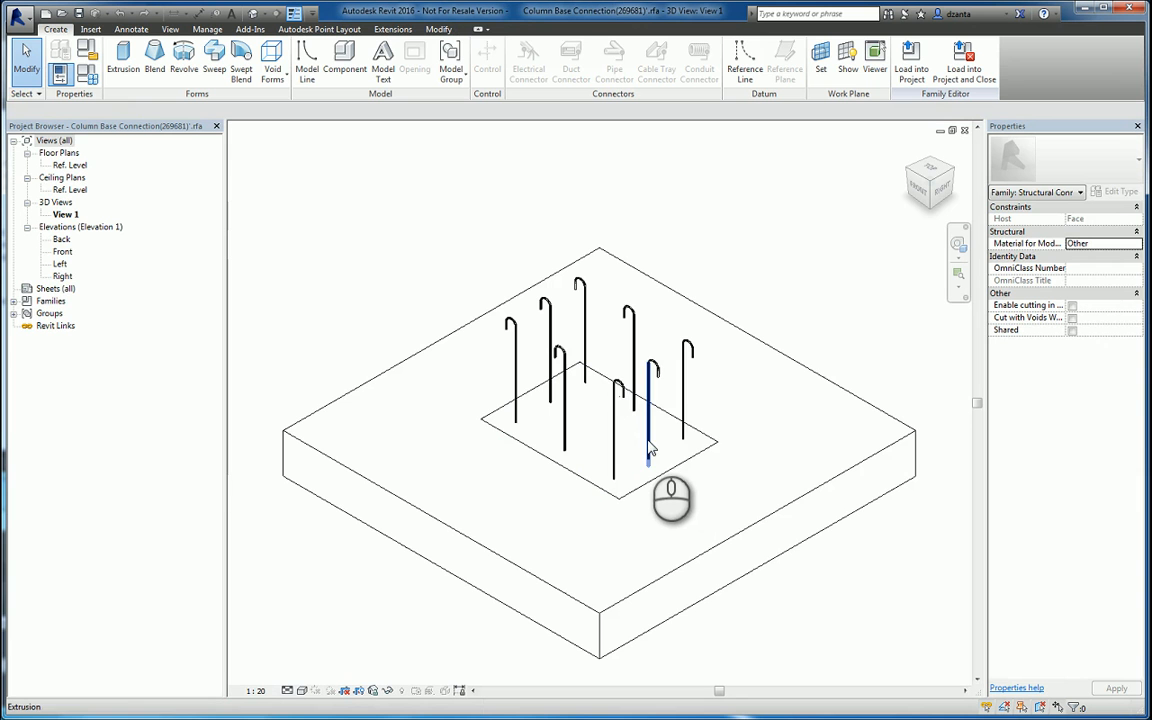
mouse_move(615, 445)
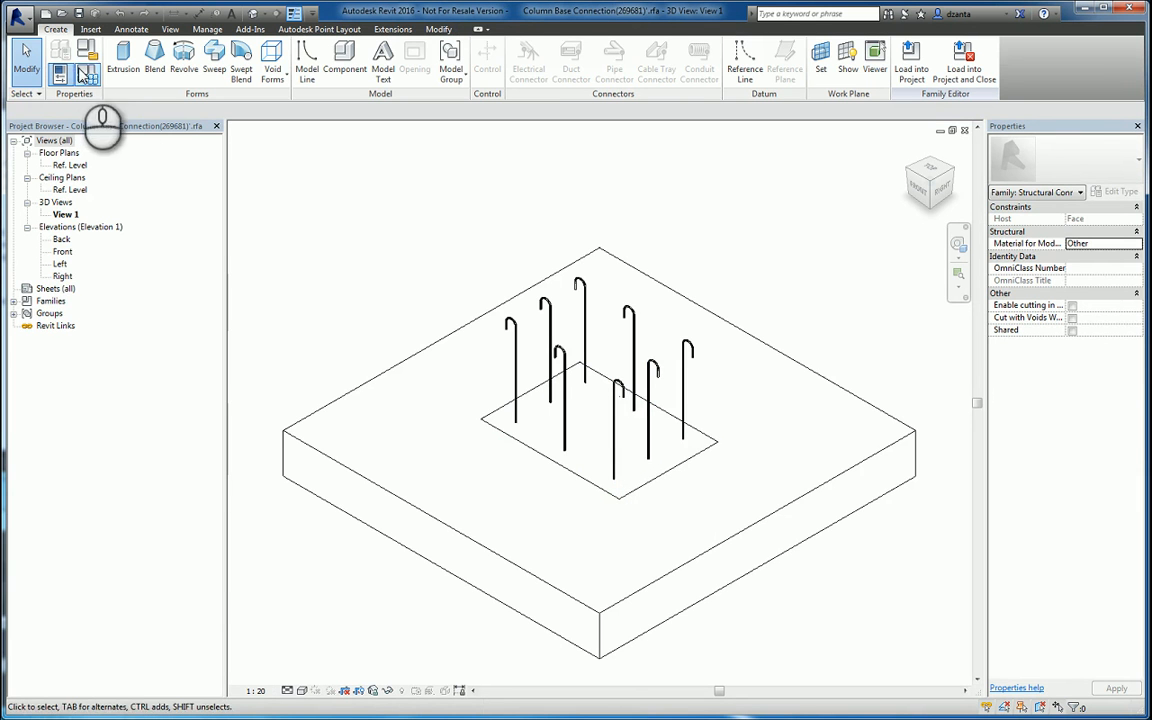
left_click(73, 60)
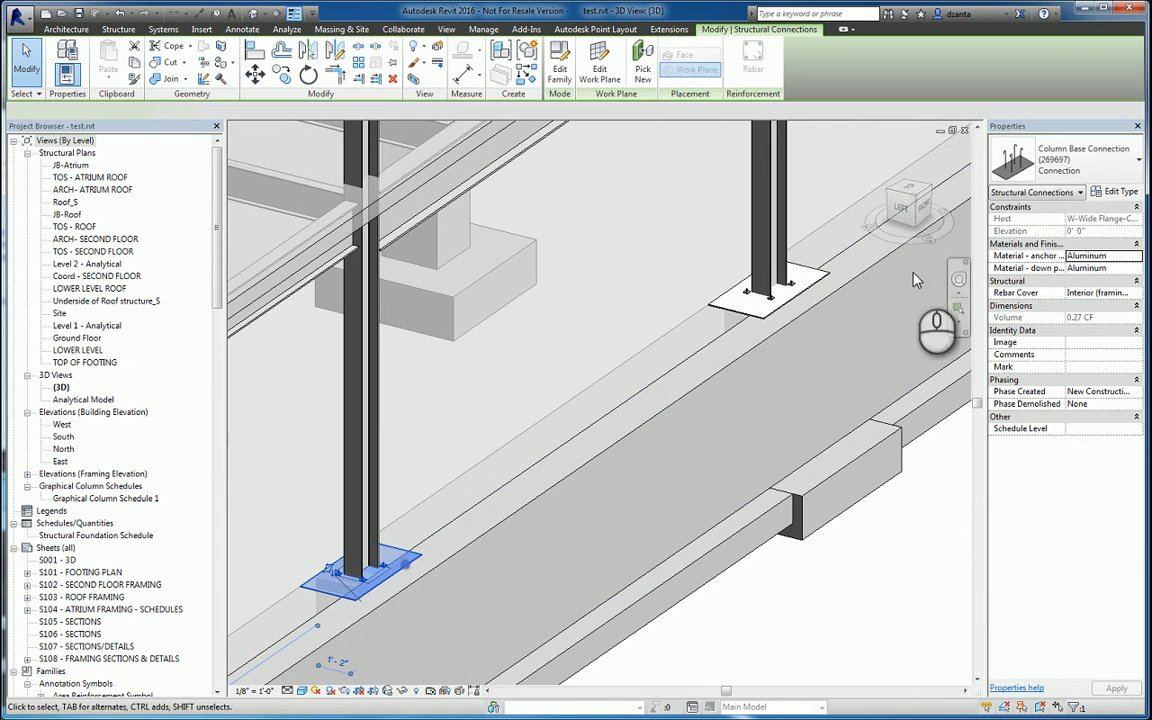
mouse_move(1080, 155)
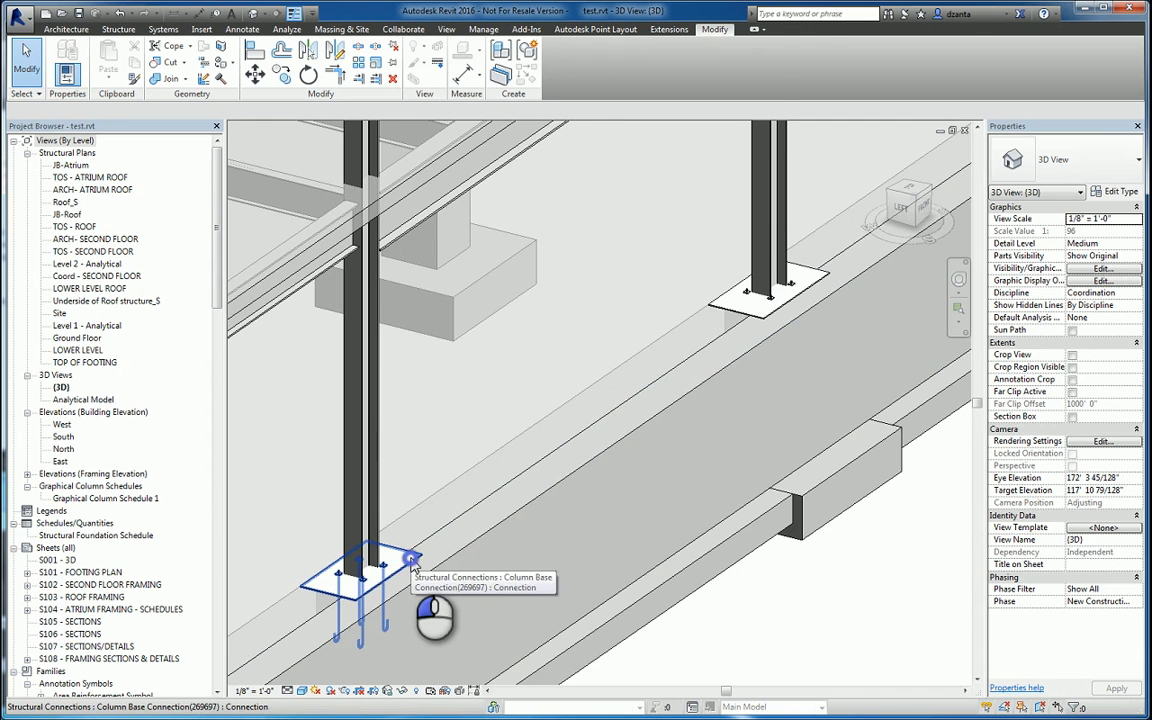
left_click(360, 570)
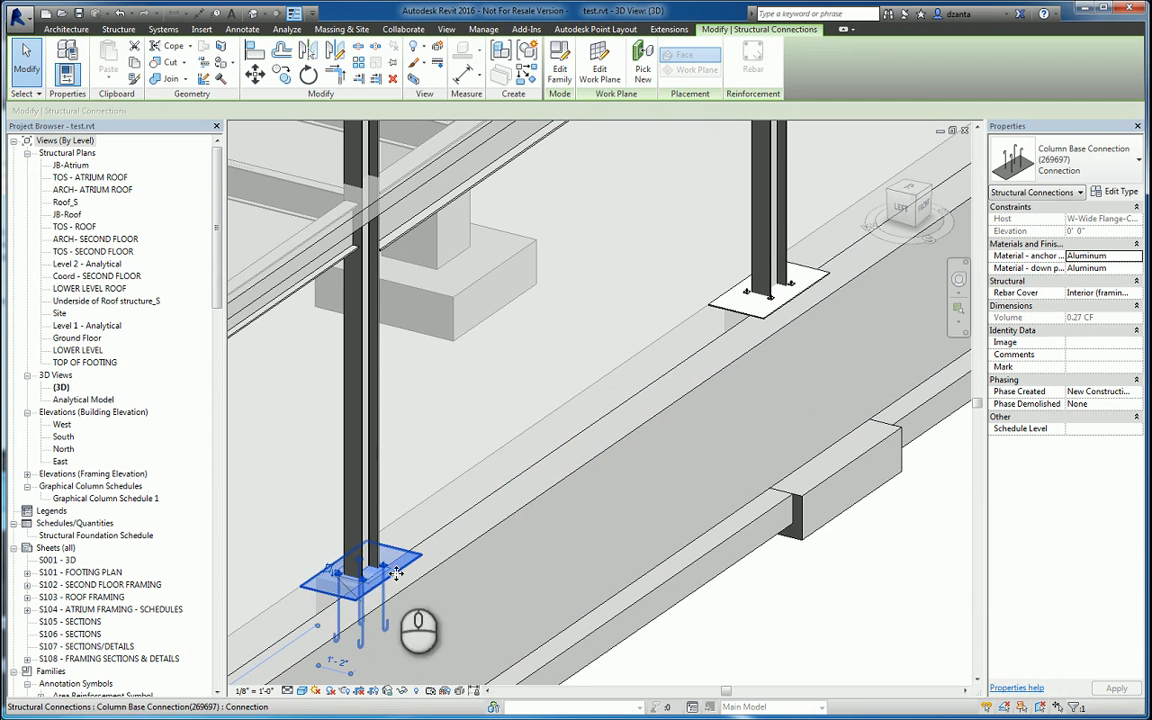
left_click(815, 600)
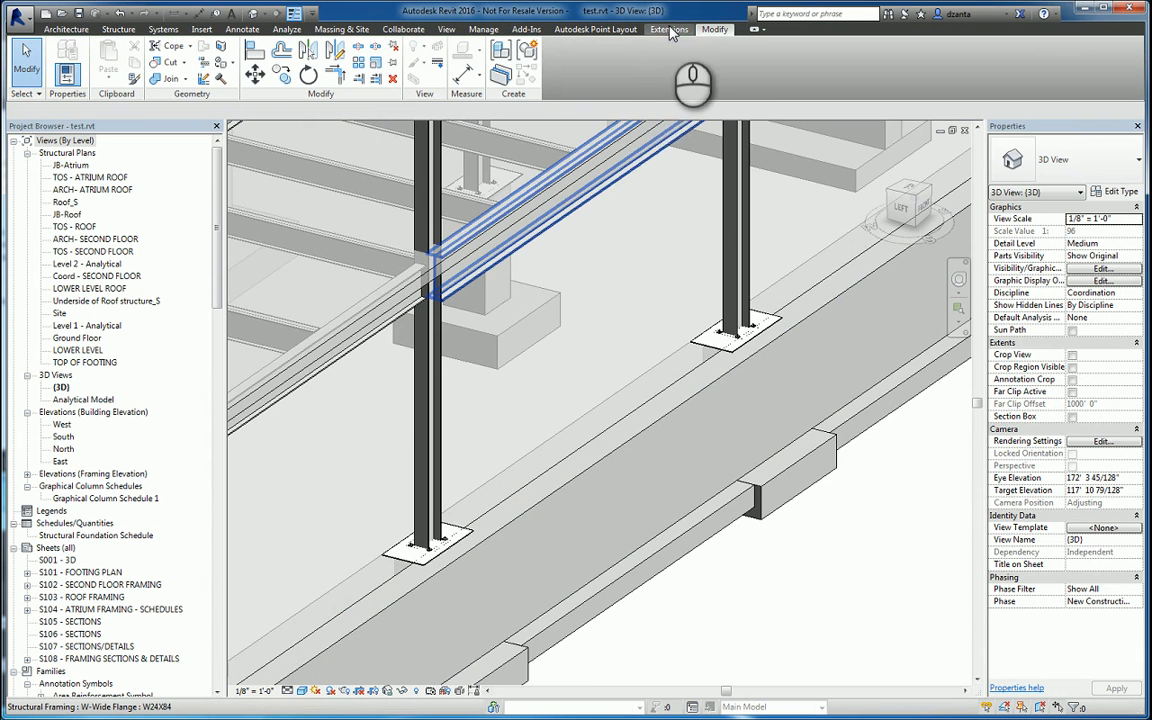
- List the steel connection types, including beam-to-column end-plated and column base
left_click(668, 29)
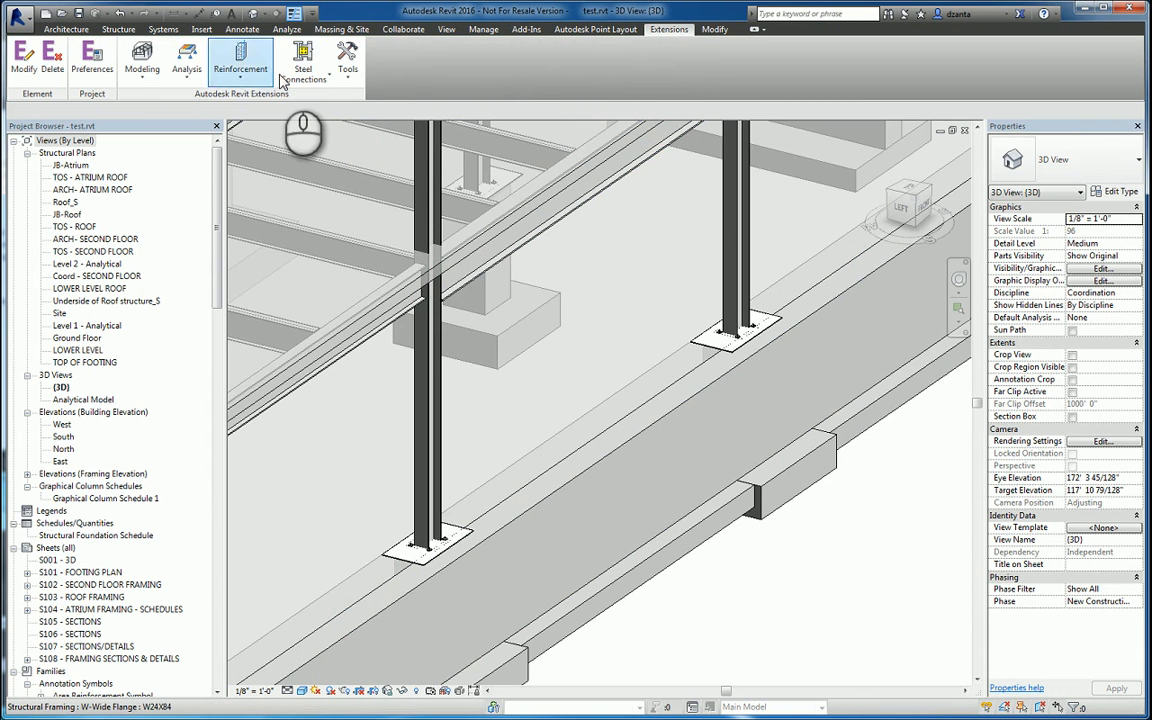
left_click(304, 60)
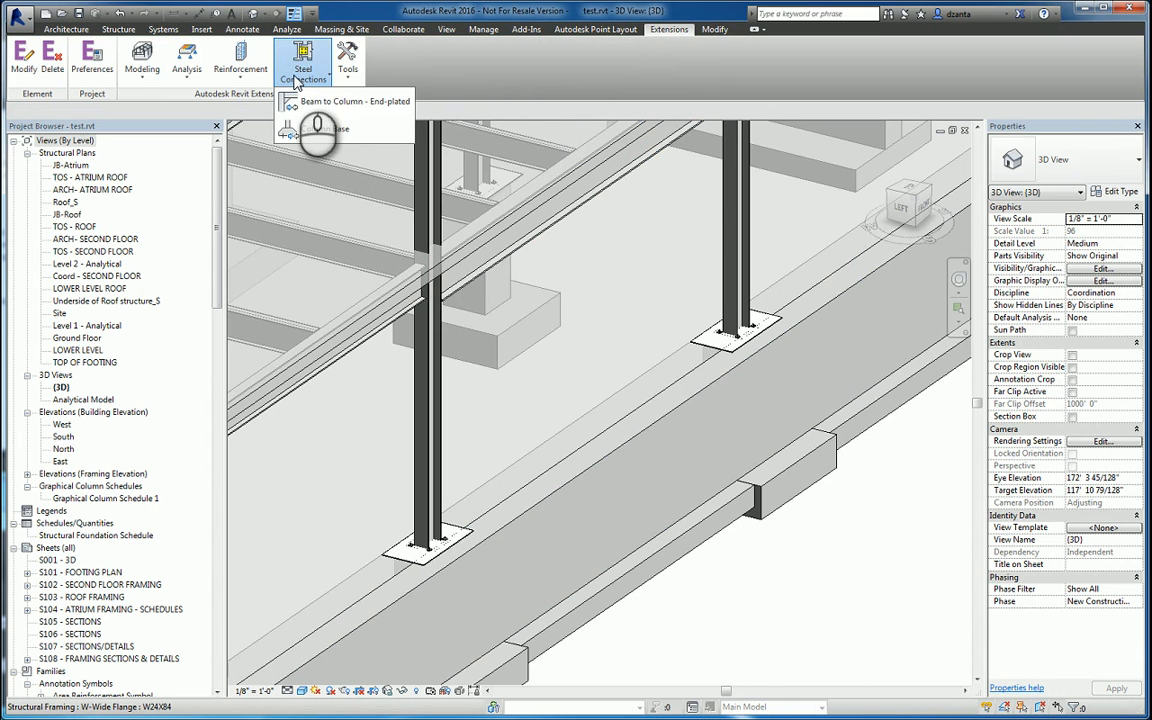